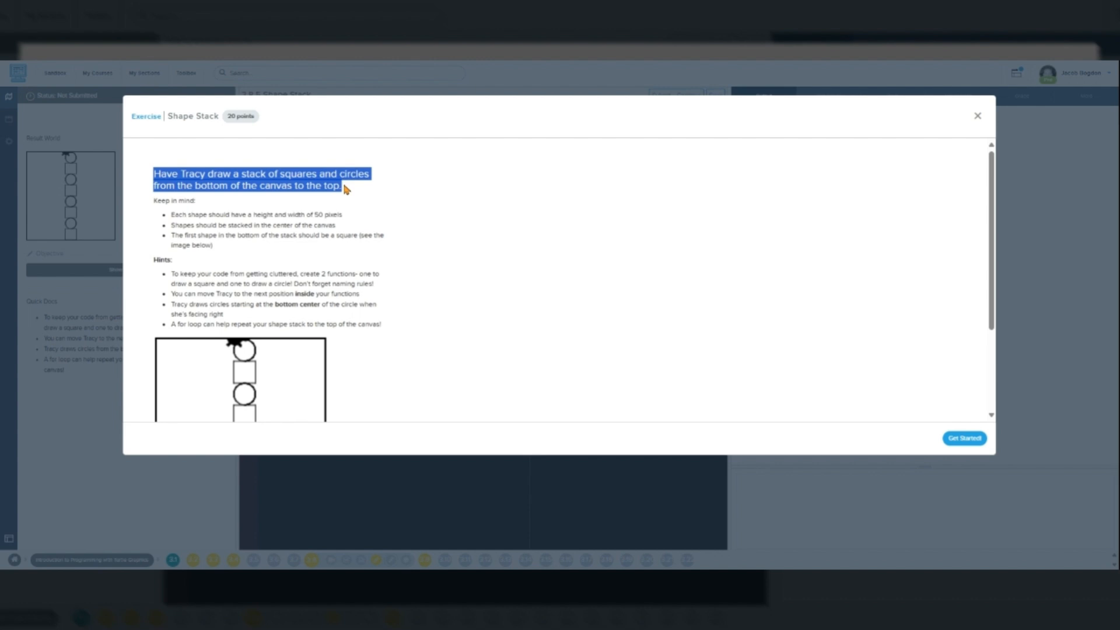
mouse_move(168, 215)
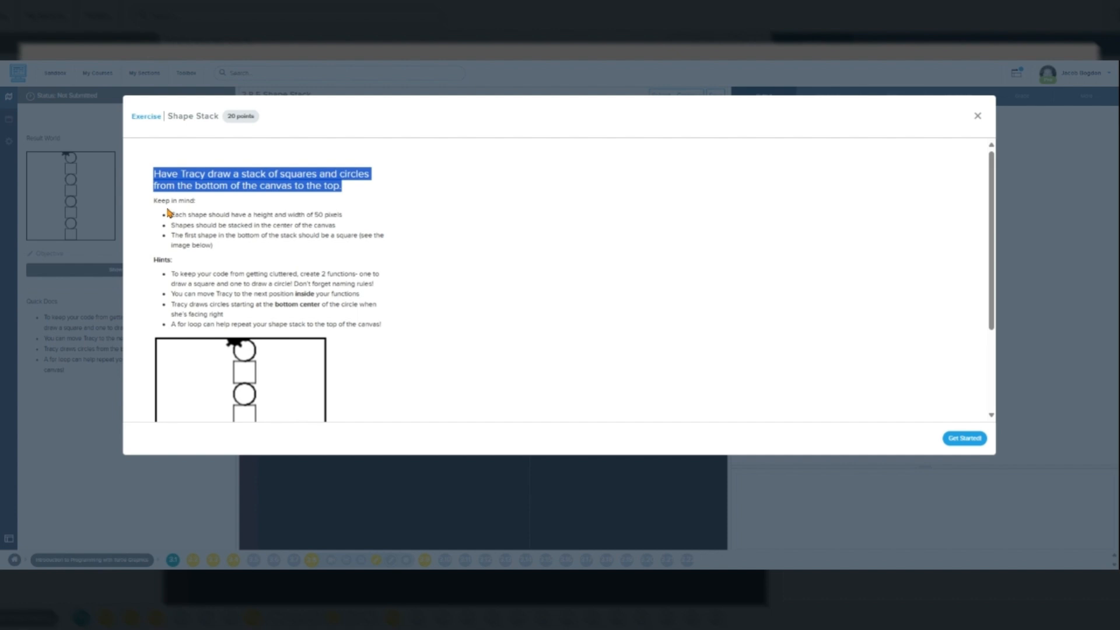
- Dismiss the Shape Stack overview and scroll through the Turtle Graphics docs beside the empty main.py
scroll(down, 3)
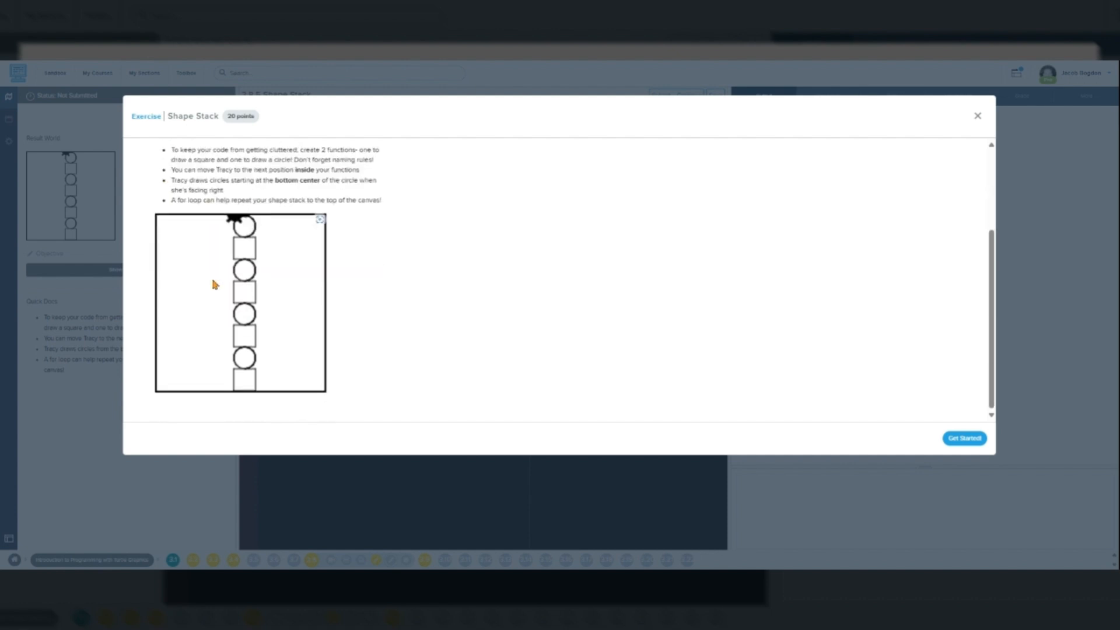
mouse_move(303, 385)
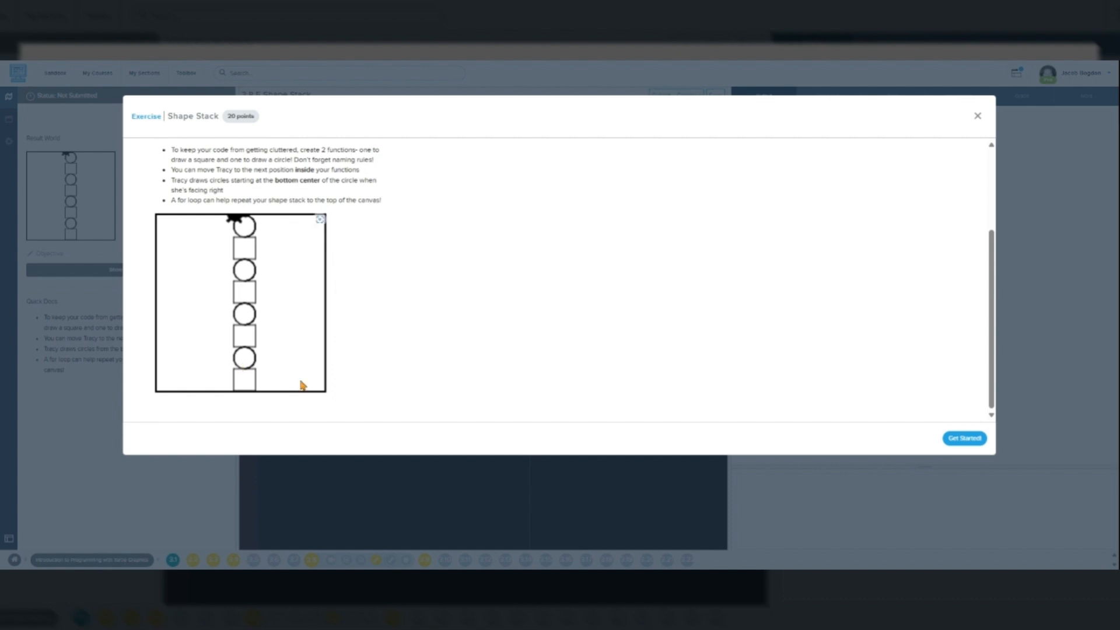
mouse_move(296, 371)
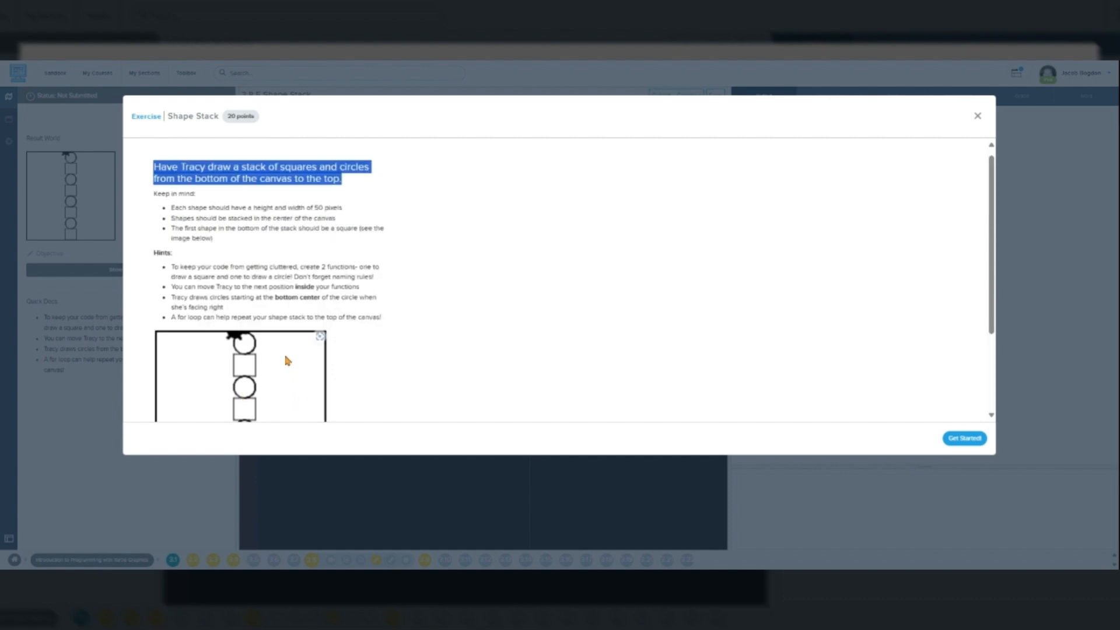
scroll(down, 3)
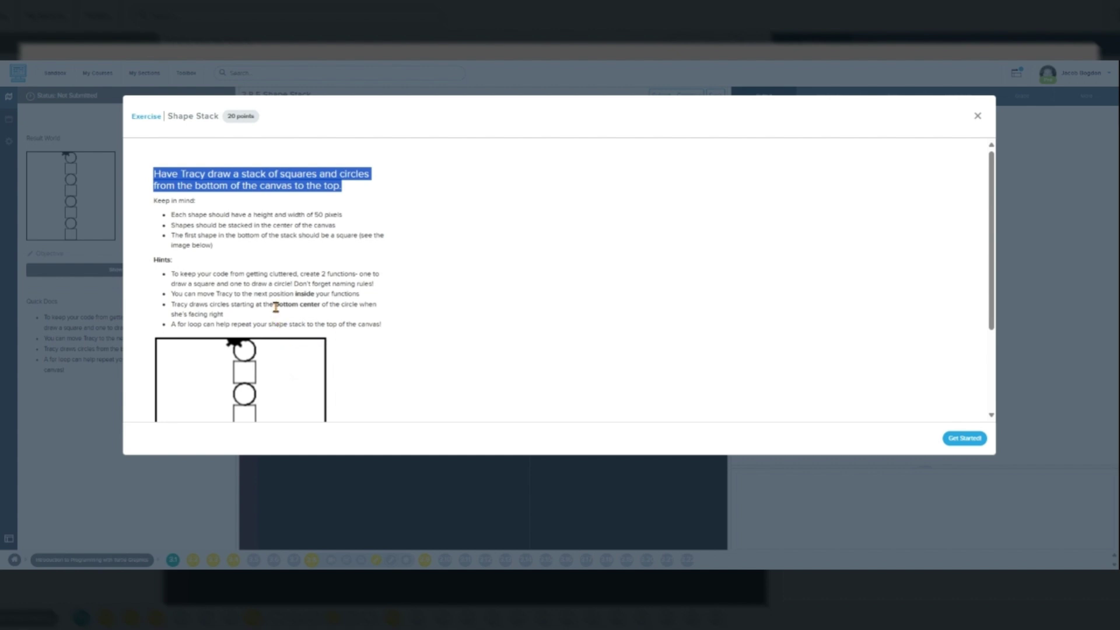
mouse_move(276, 304)
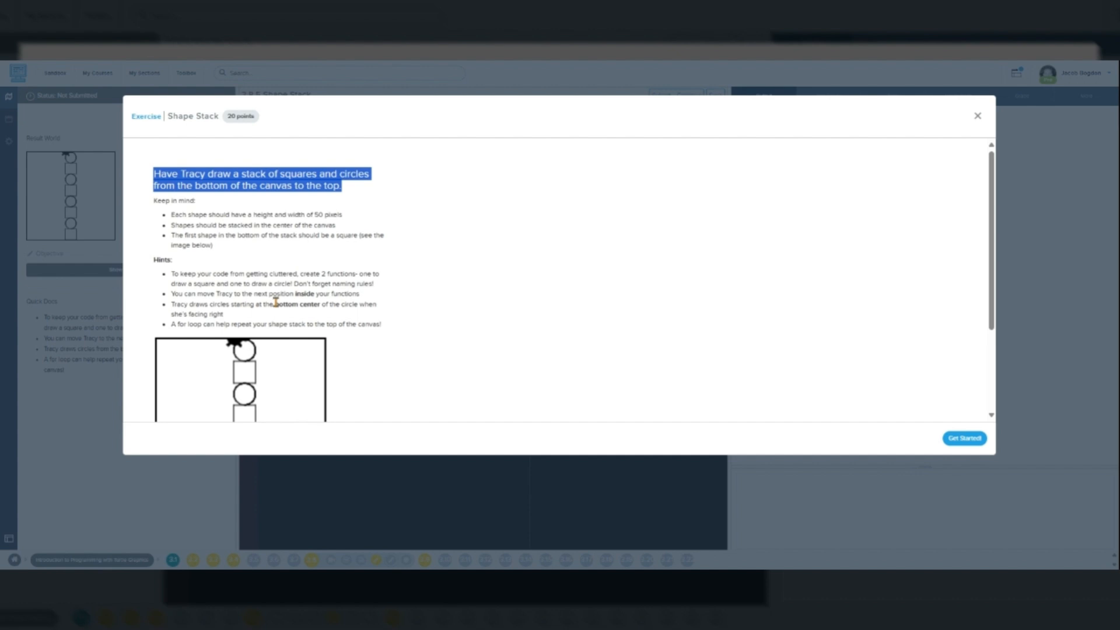
mouse_move(269, 296)
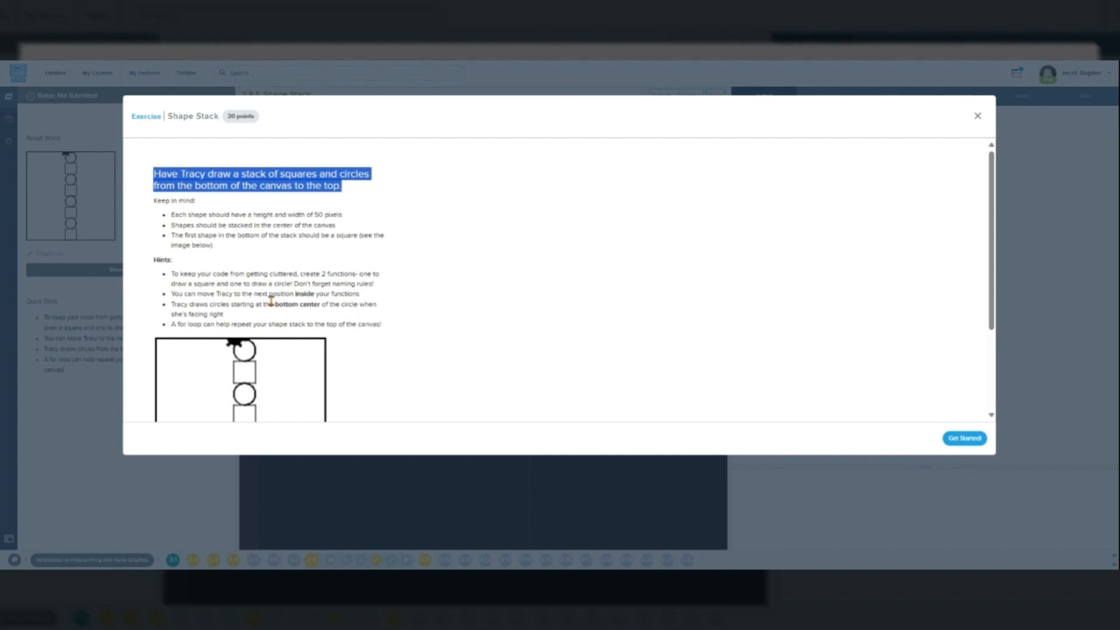
mouse_move(171, 274)
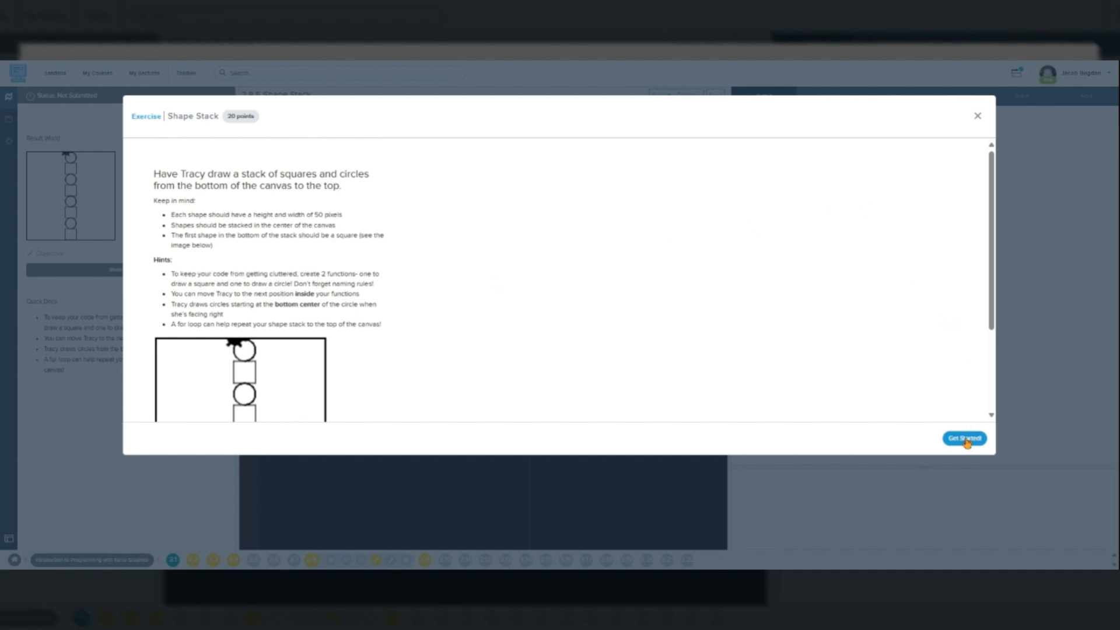
click(964, 438)
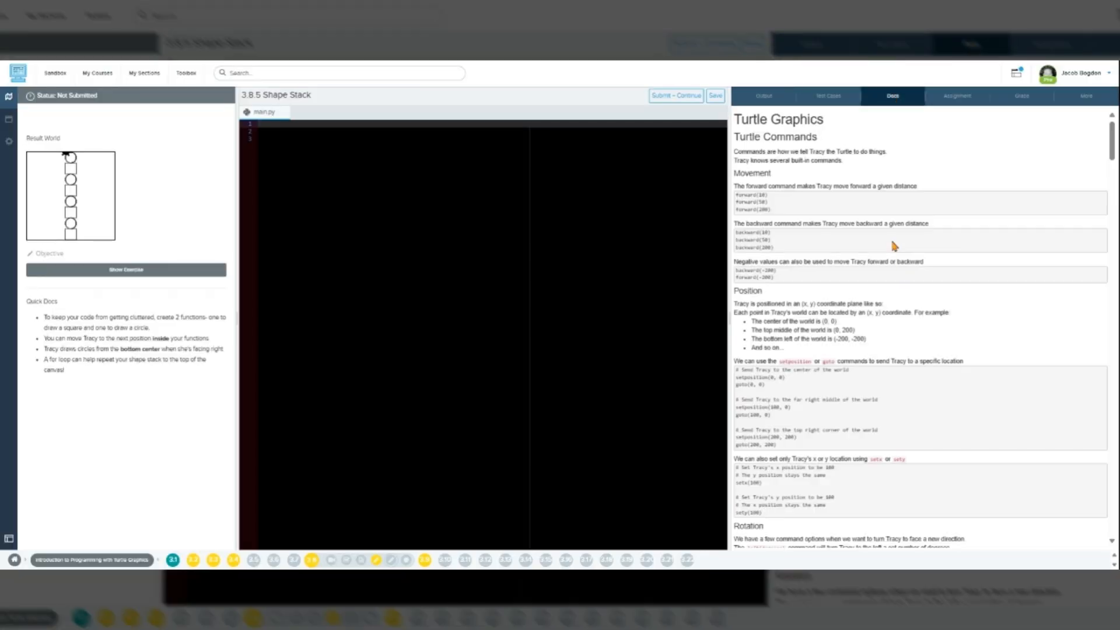
scroll(down, 3)
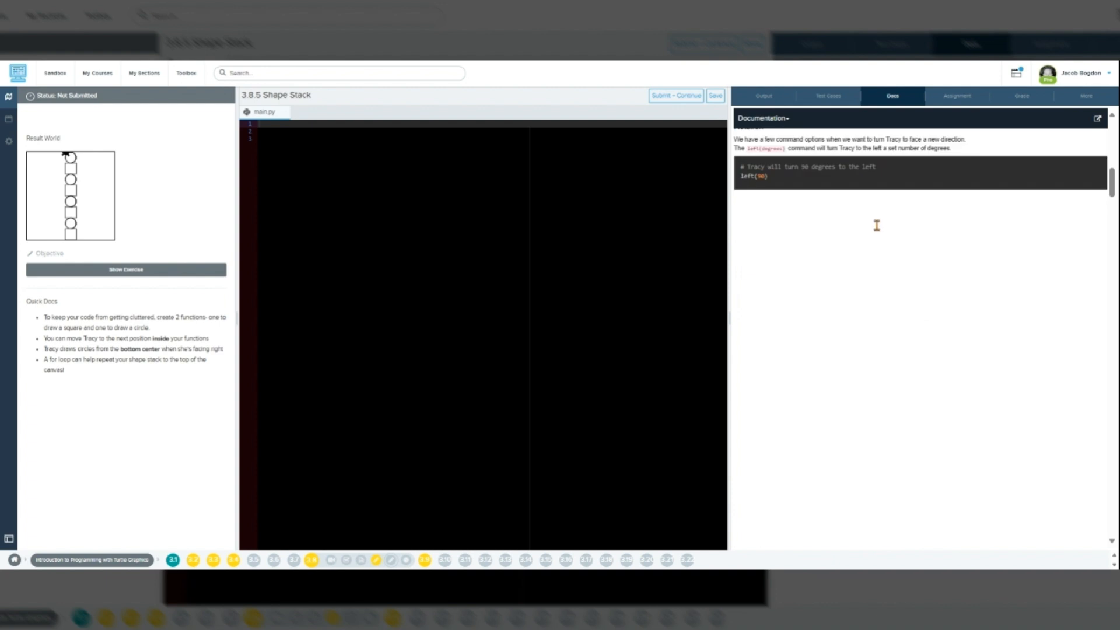
scroll(down, 3)
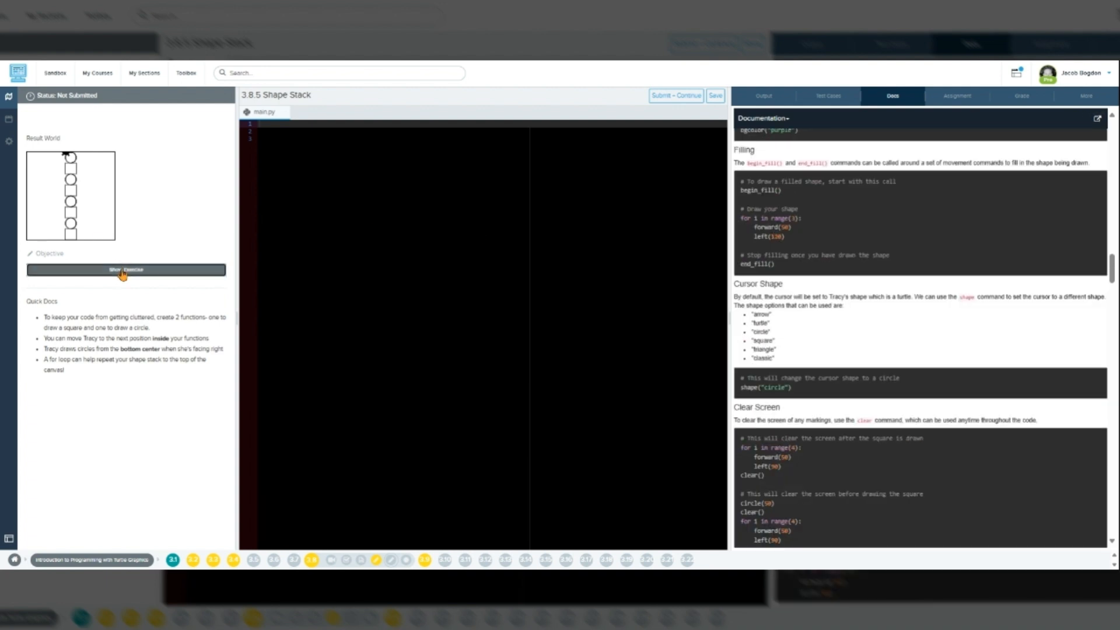
click(126, 271)
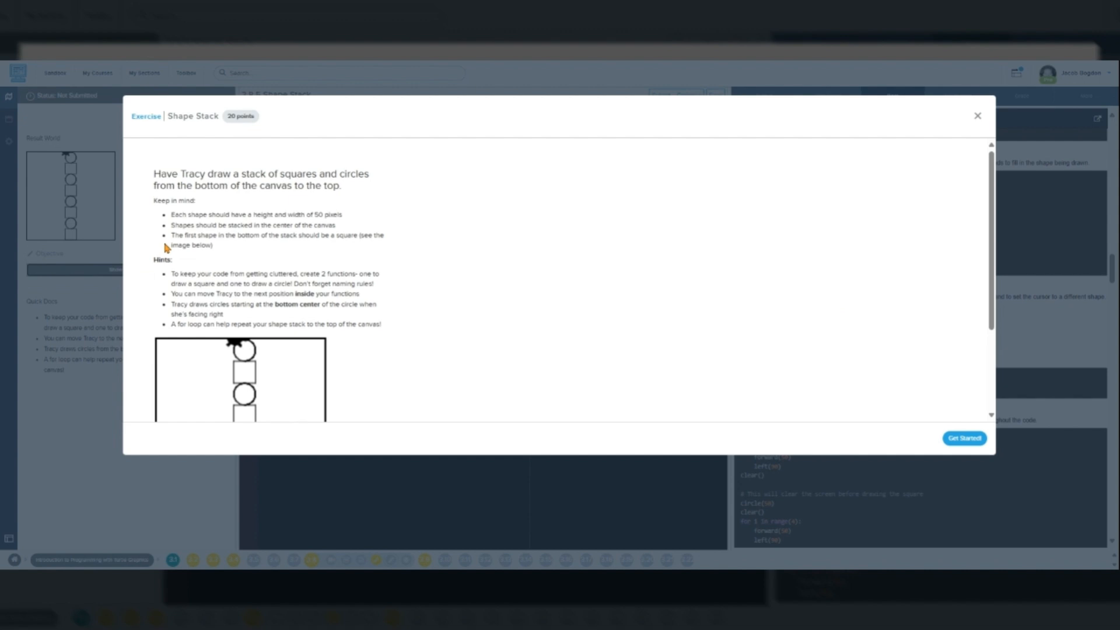
mouse_move(173, 241)
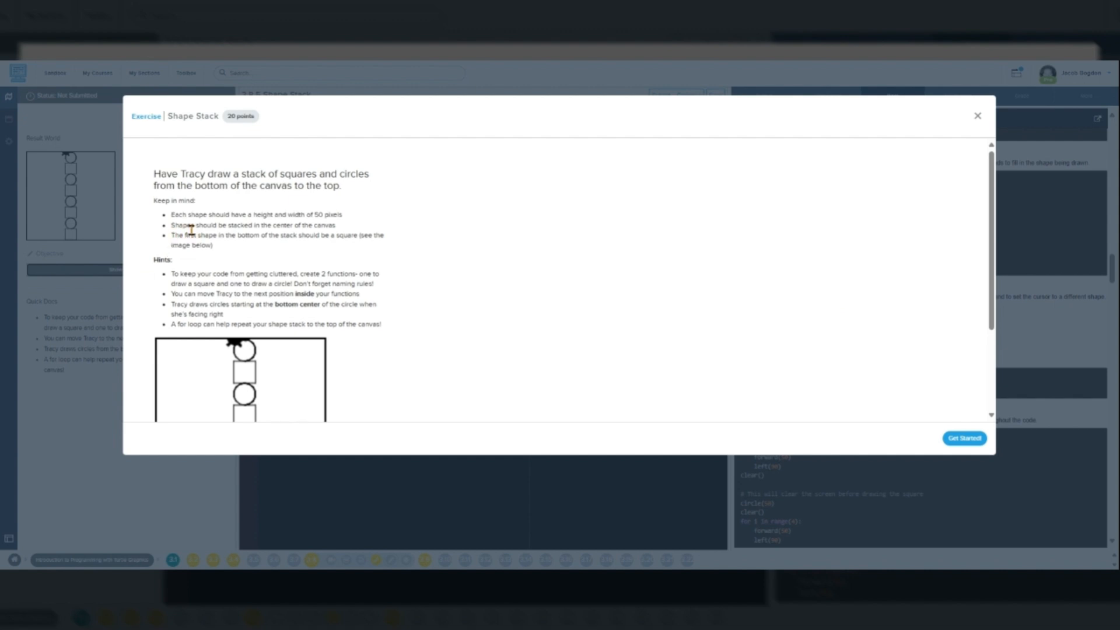
mouse_move(975, 117)
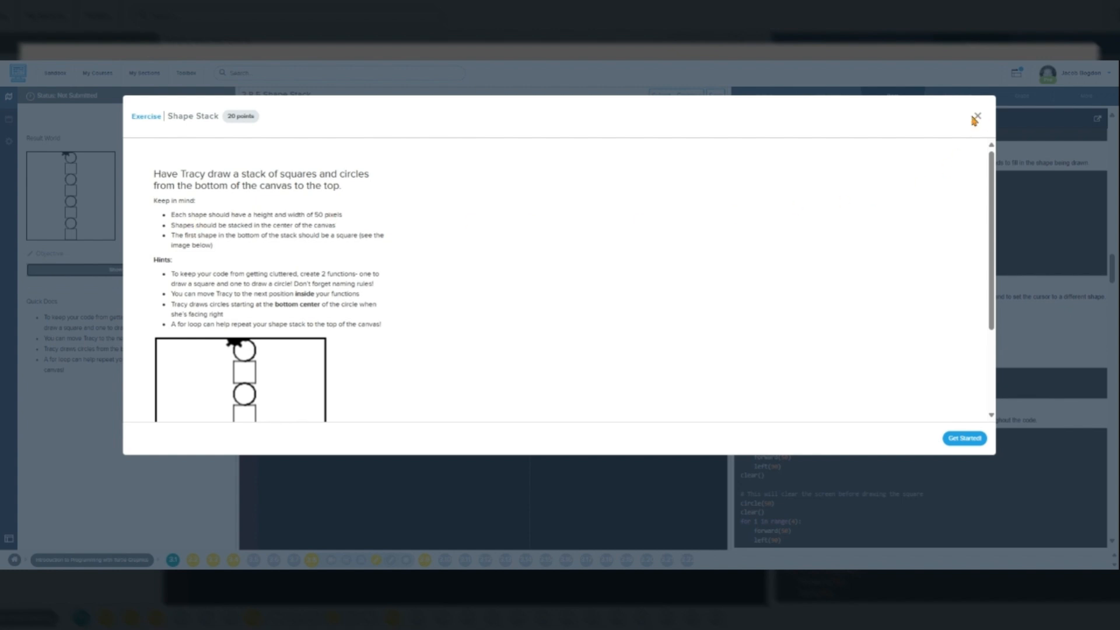
scroll(down, 3)
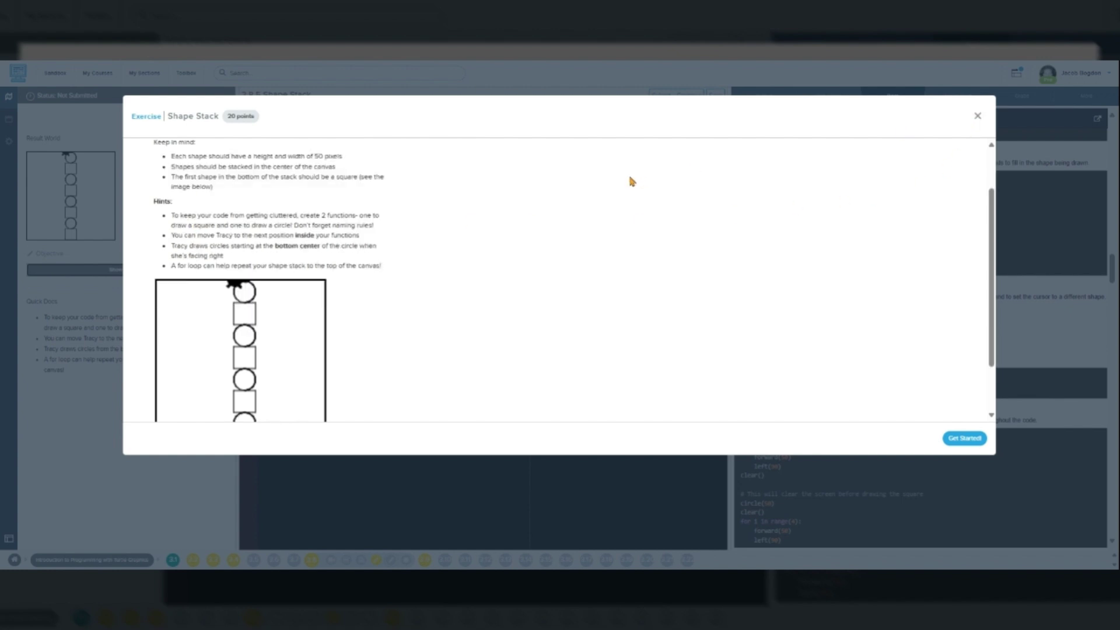
scroll(down, 3)
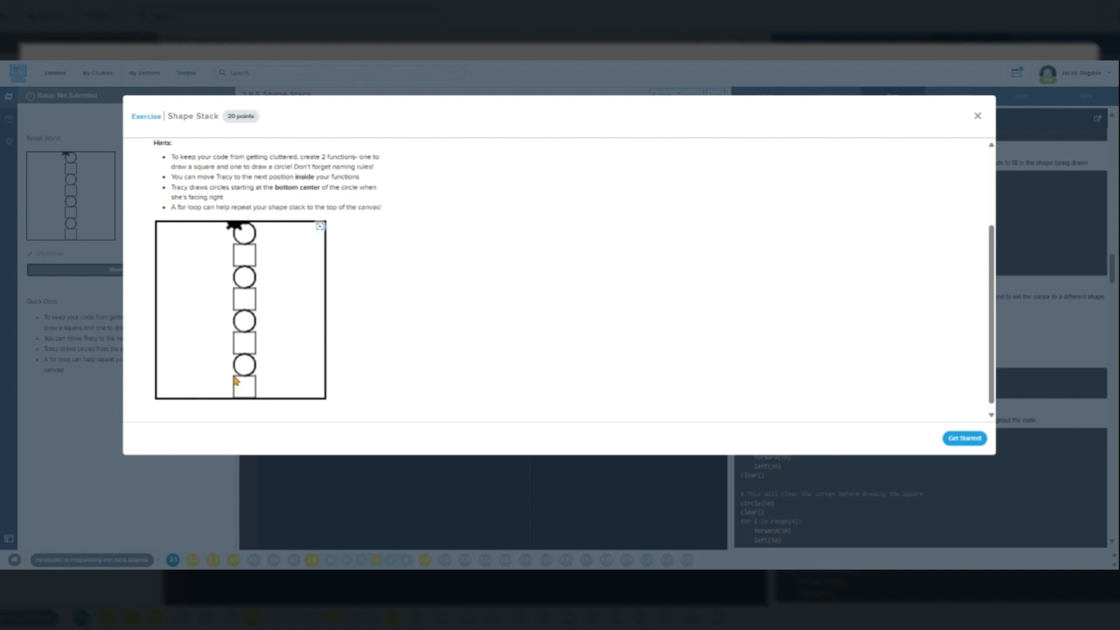
mouse_move(273, 348)
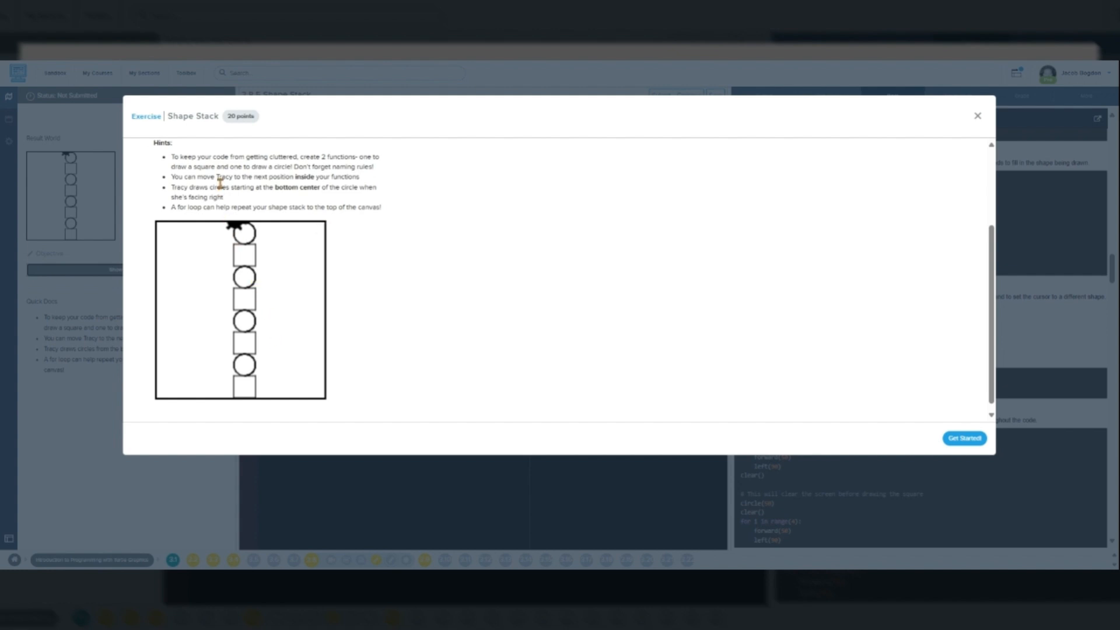
drag(169, 208, 268, 207)
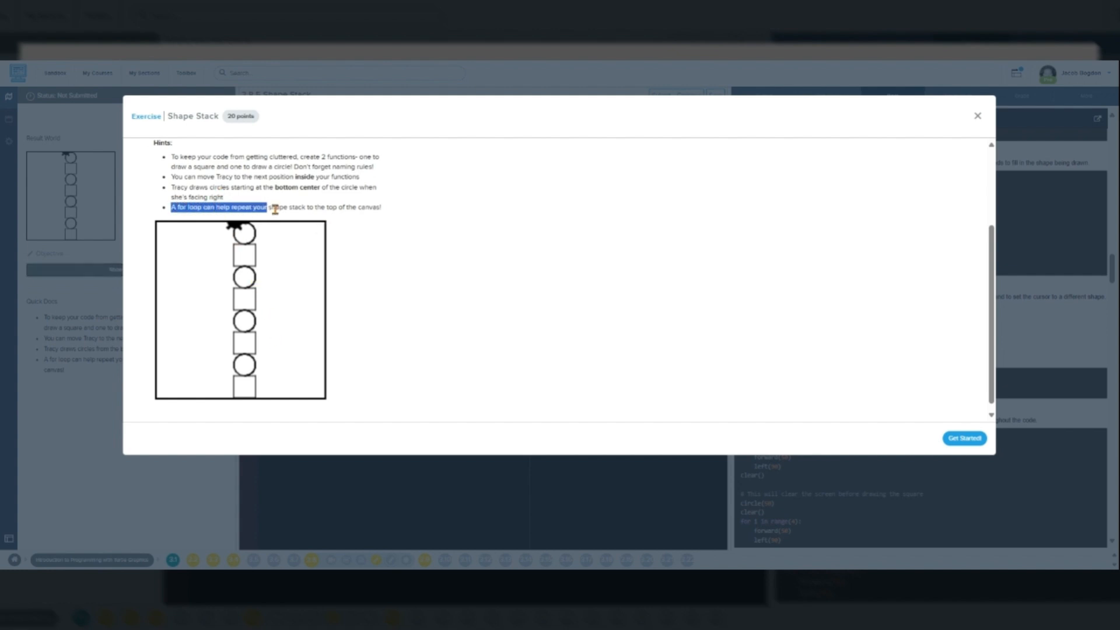
drag(275, 207, 390, 215)
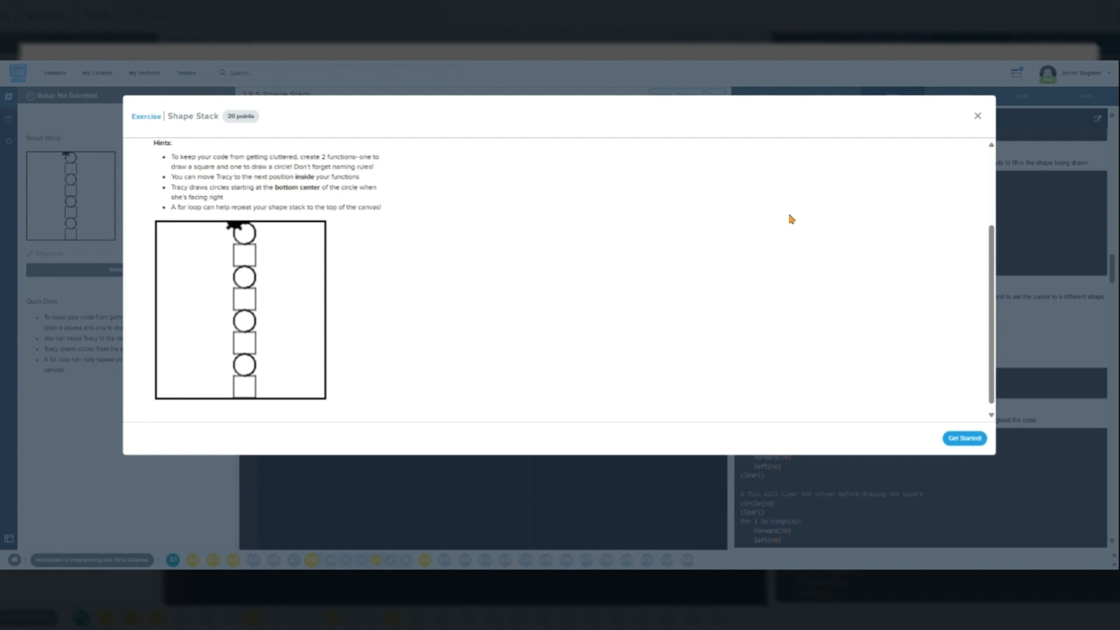
mouse_move(1035, 251)
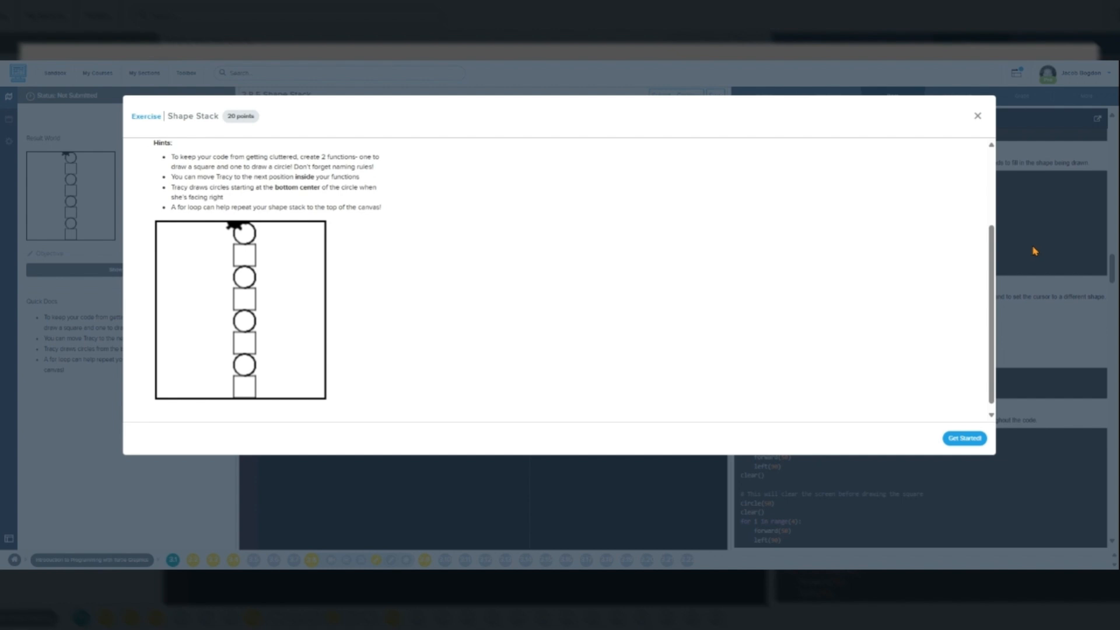
mouse_move(1030, 254)
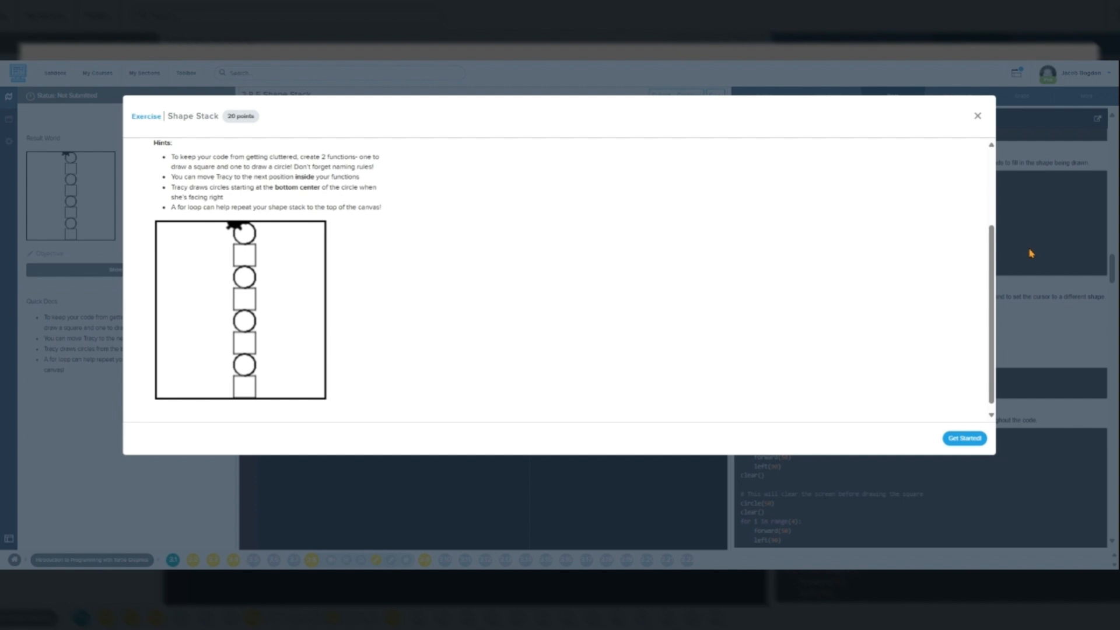
mouse_move(1025, 252)
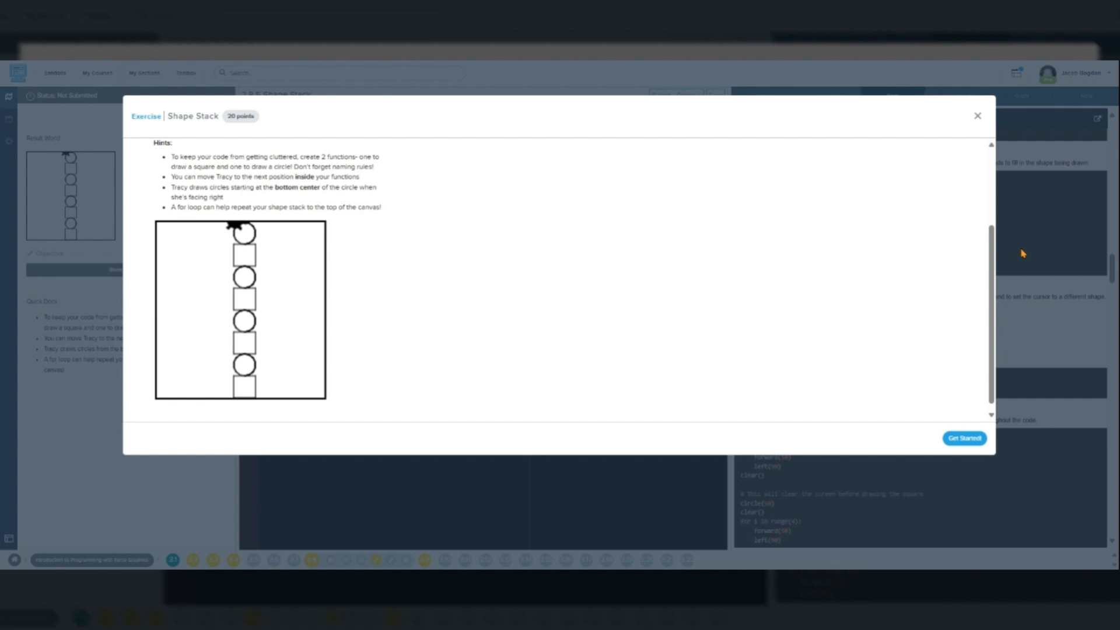
mouse_move(1017, 249)
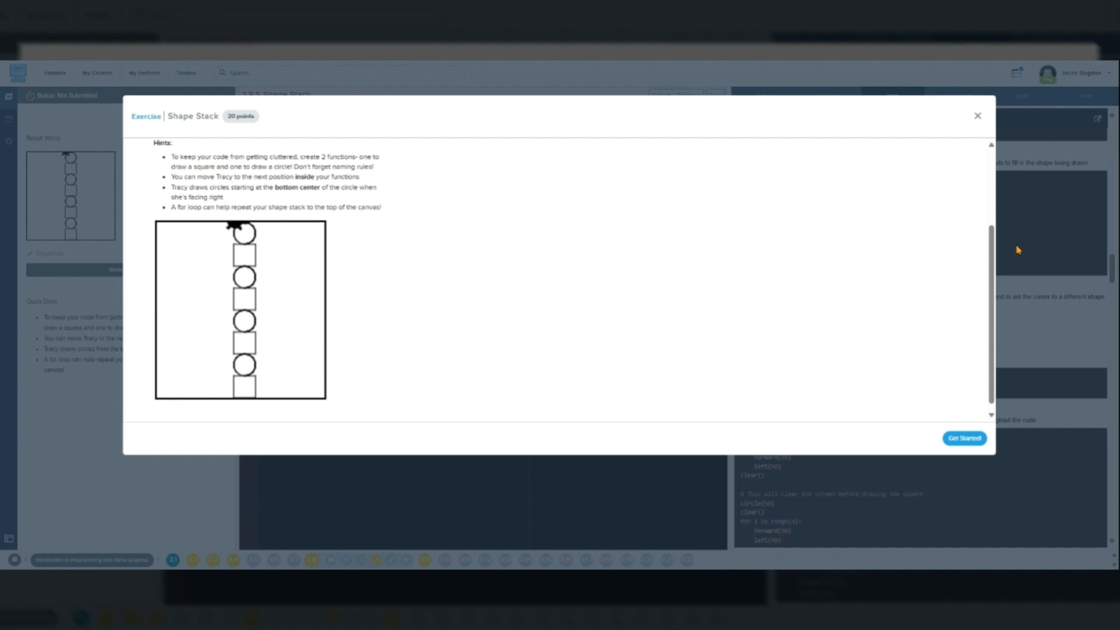
mouse_move(1005, 236)
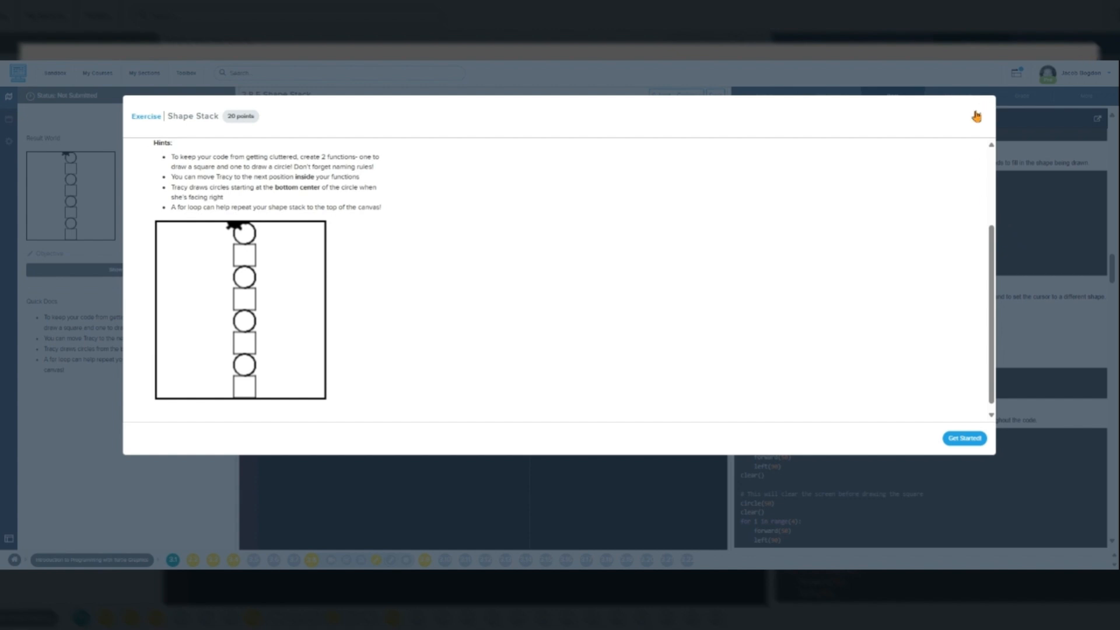
click(975, 115)
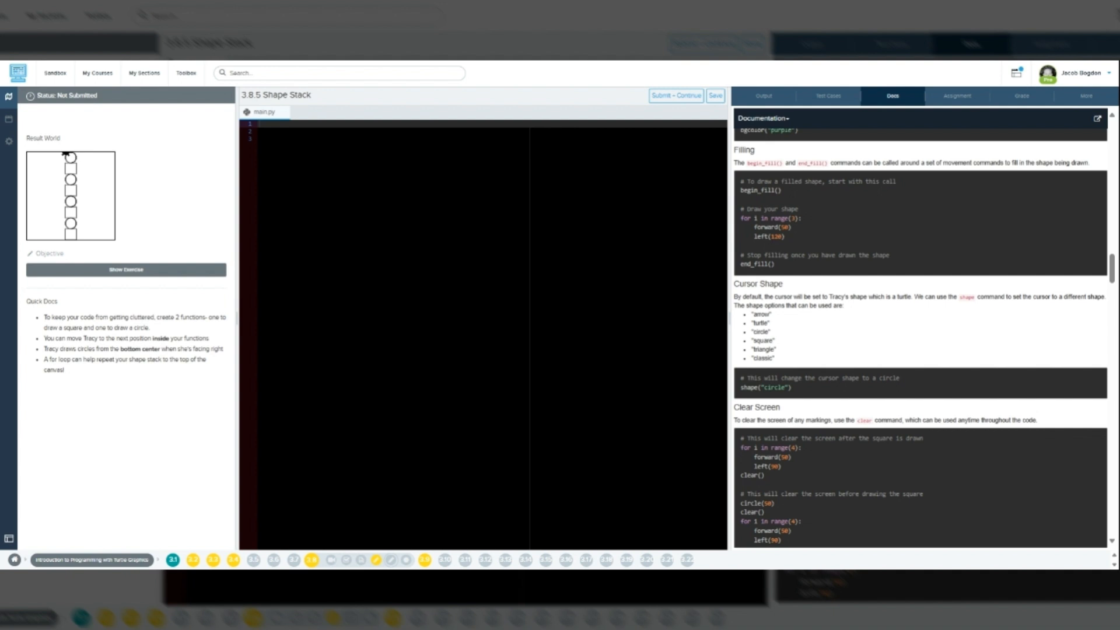
- Reopen the Shape Stack description and read the square-first and two-functions hints
click(126, 271)
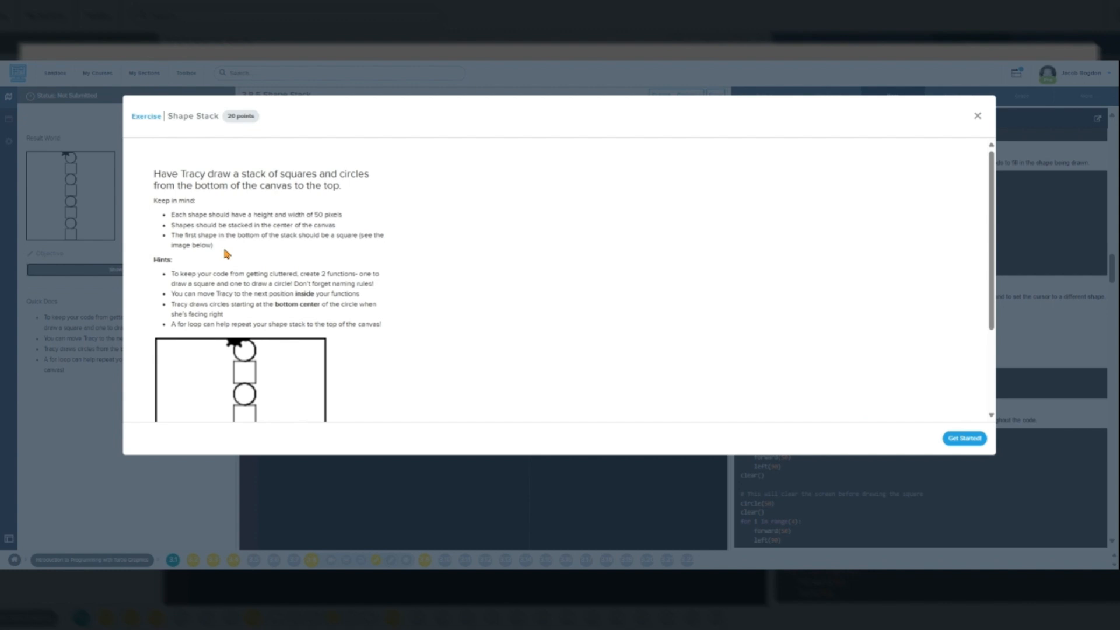
mouse_move(335, 226)
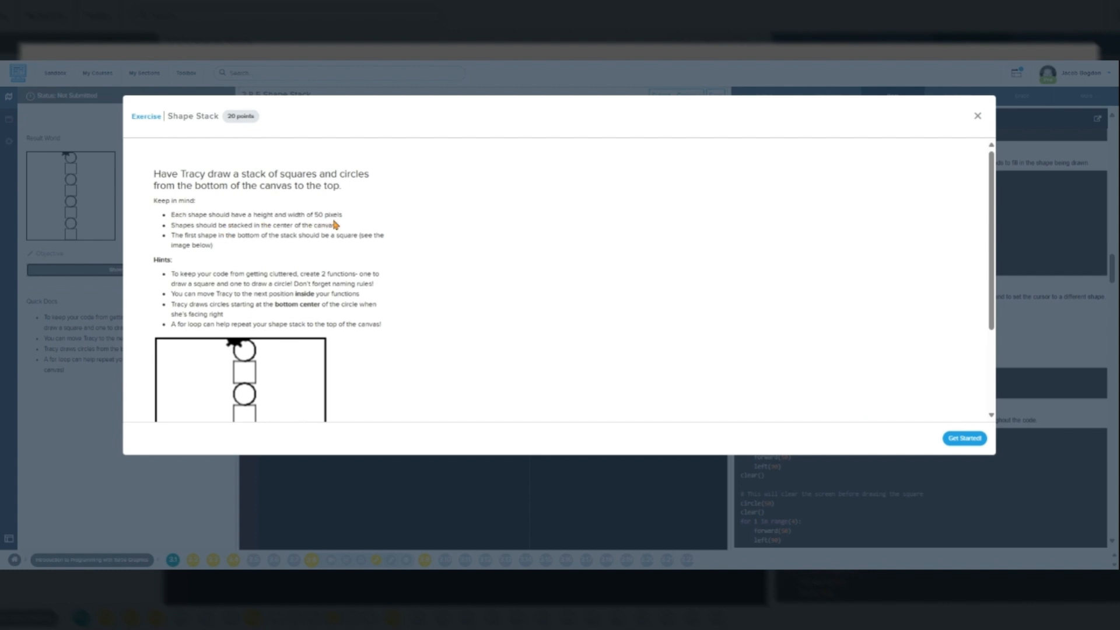
mouse_move(334, 235)
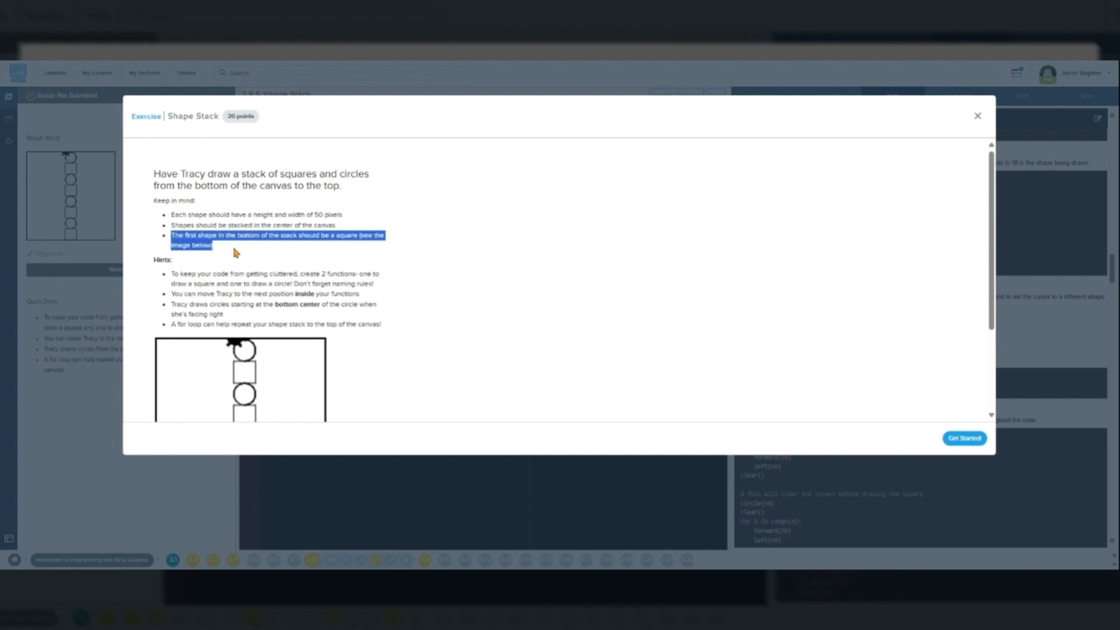
mouse_move(403, 283)
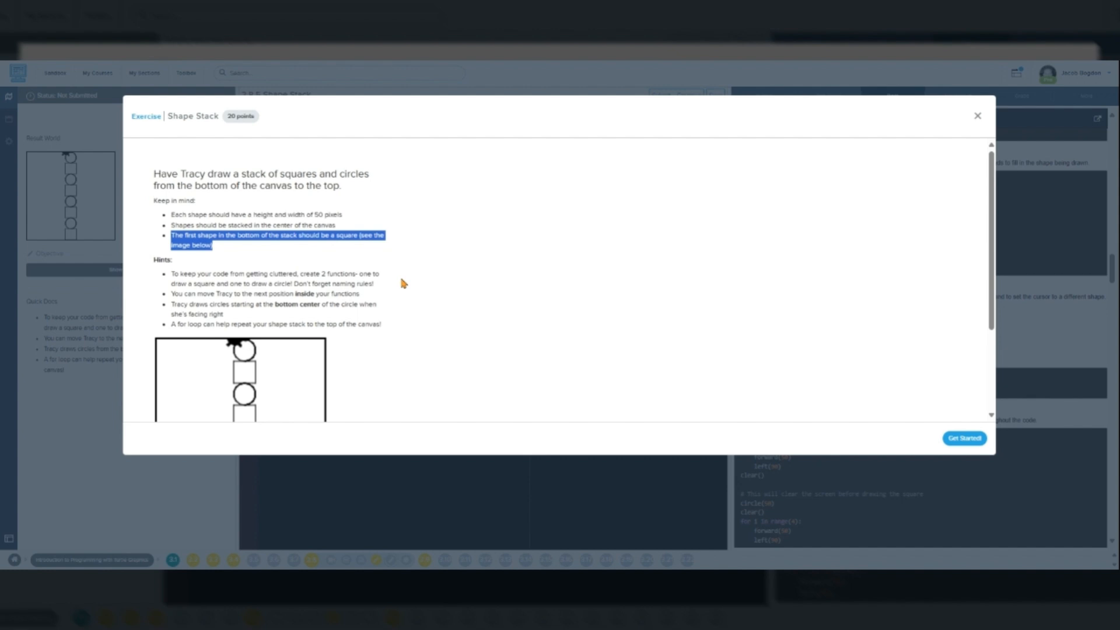
scroll(down, 3)
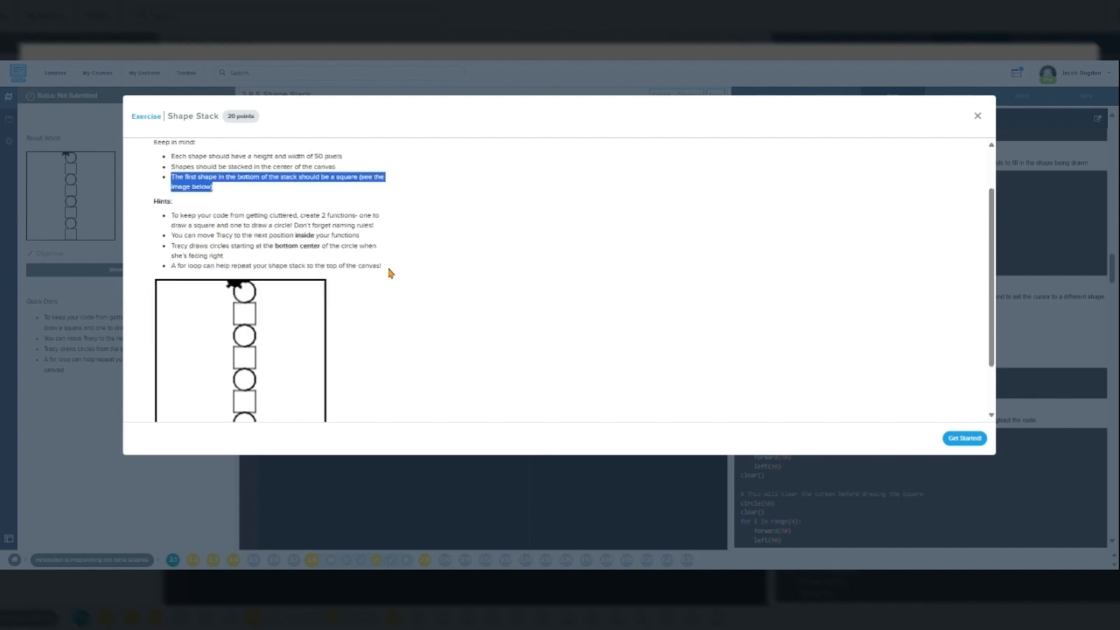
scroll(down, 3)
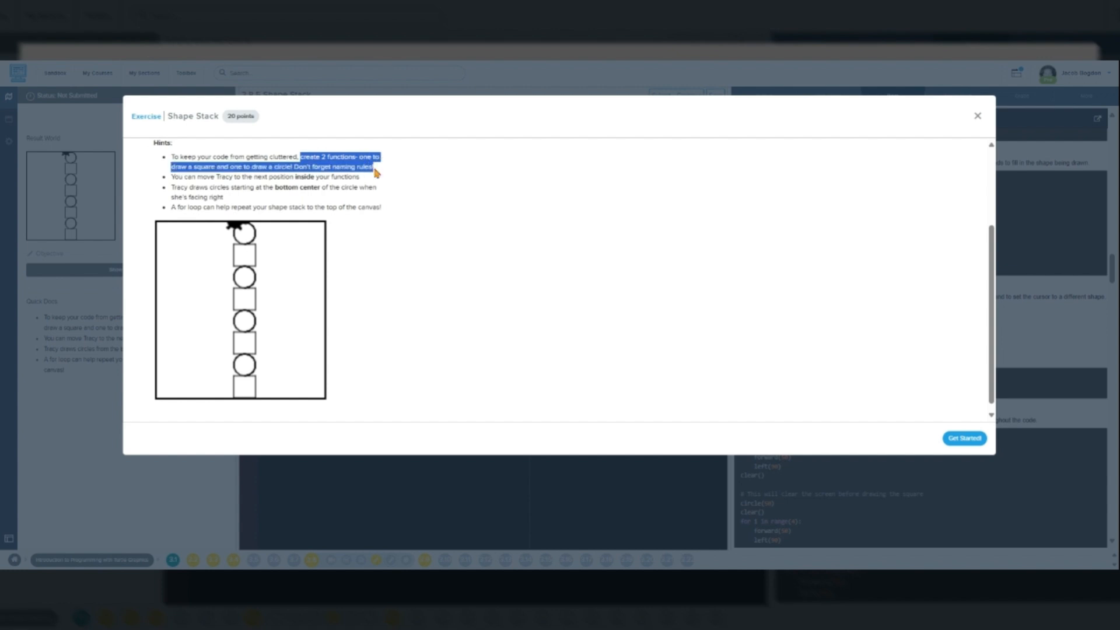
mouse_move(163, 210)
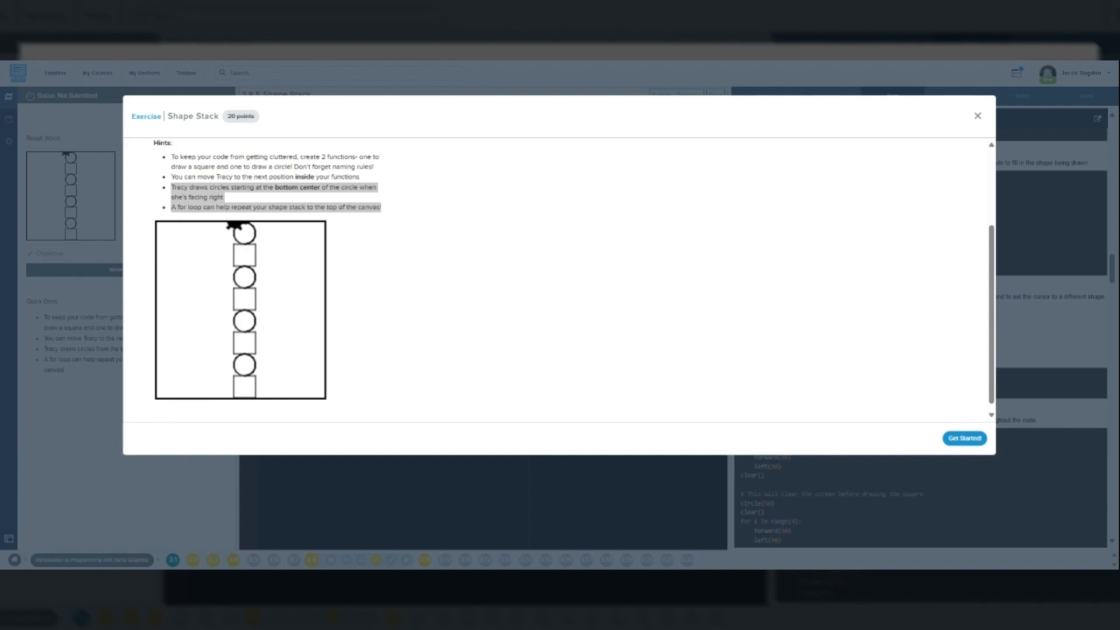
- Close the description and start main.py with a docstring about the alternating square-and-circle stack
click(964, 438)
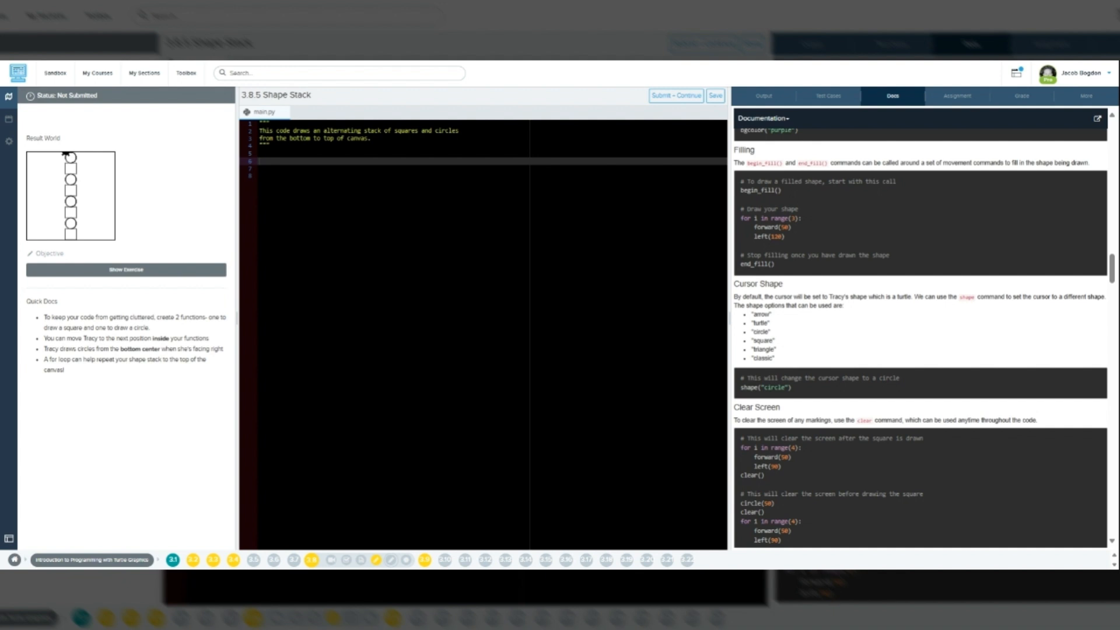
click(273, 159)
text(sp)
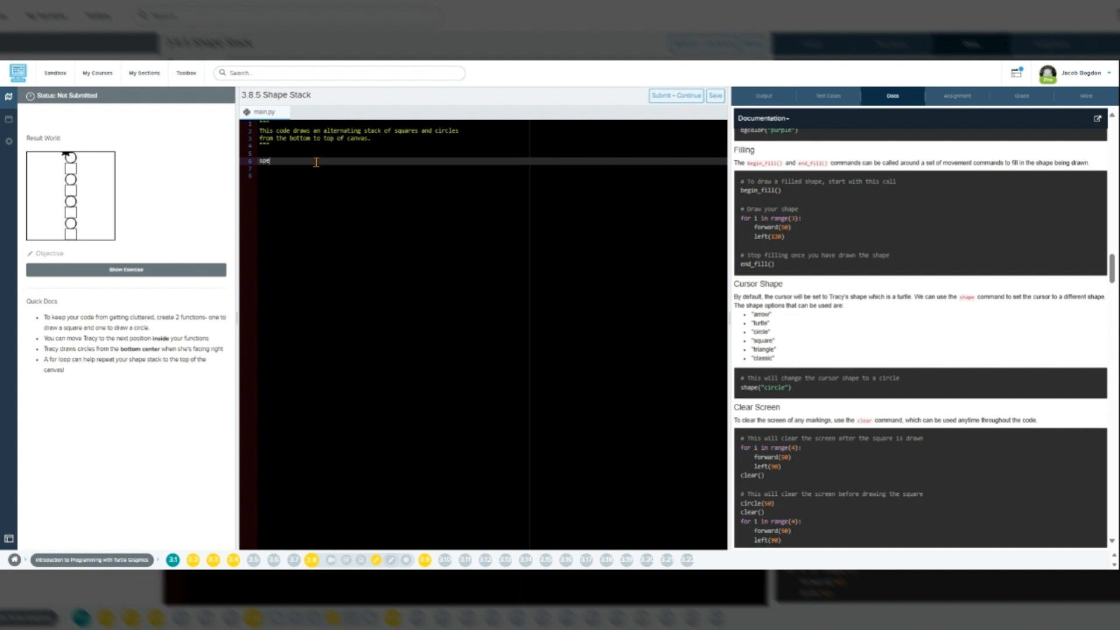
- Add speed(0), a comment describing draw_square, and penup() to main.py
text(eed()
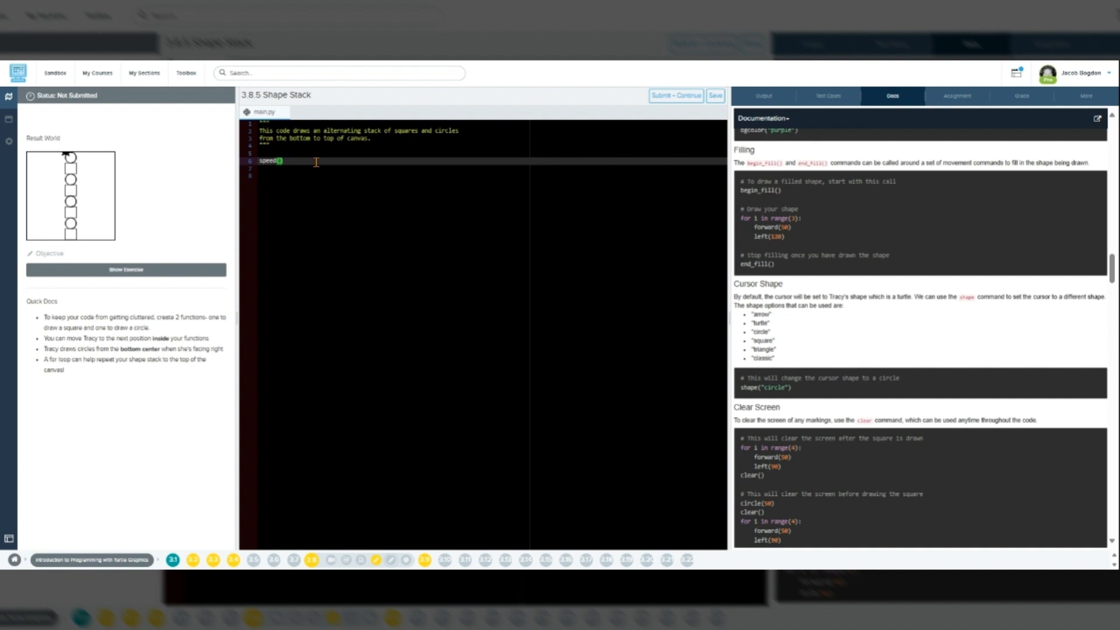
text(0)
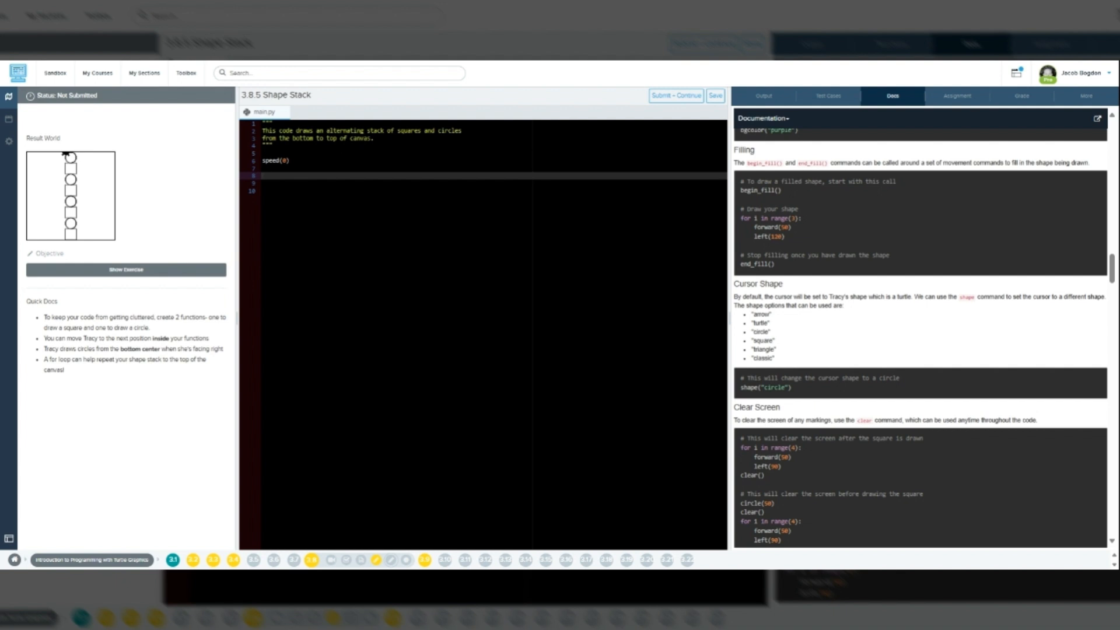
text(# This function draws a square and then moves to the position to draw circle on top.)
click(492, 189)
text(def draw_square():)
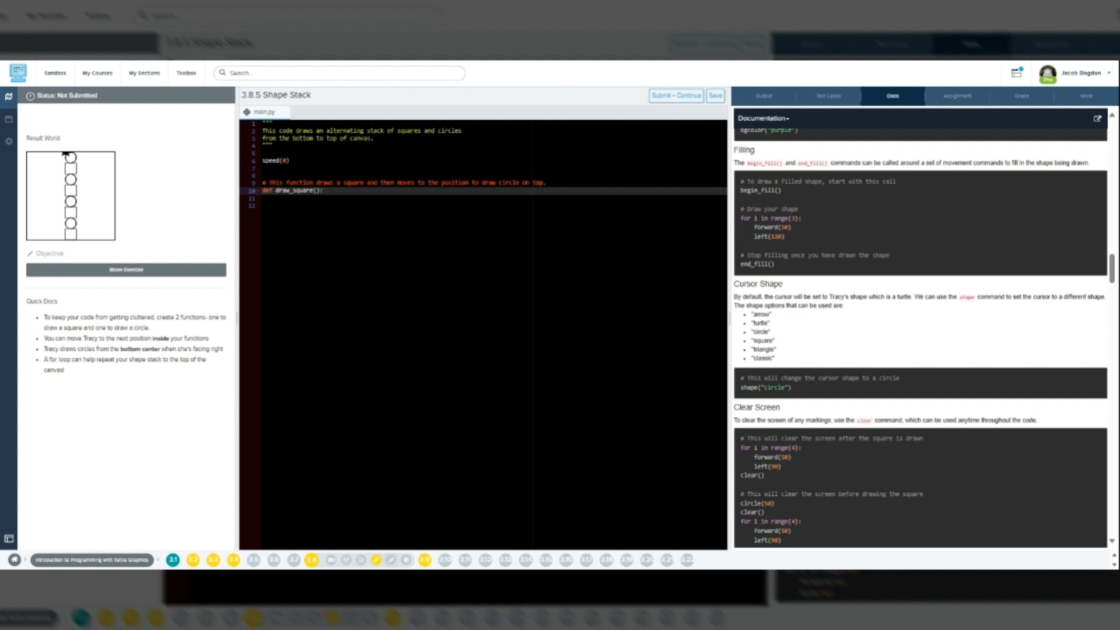
click(318, 175)
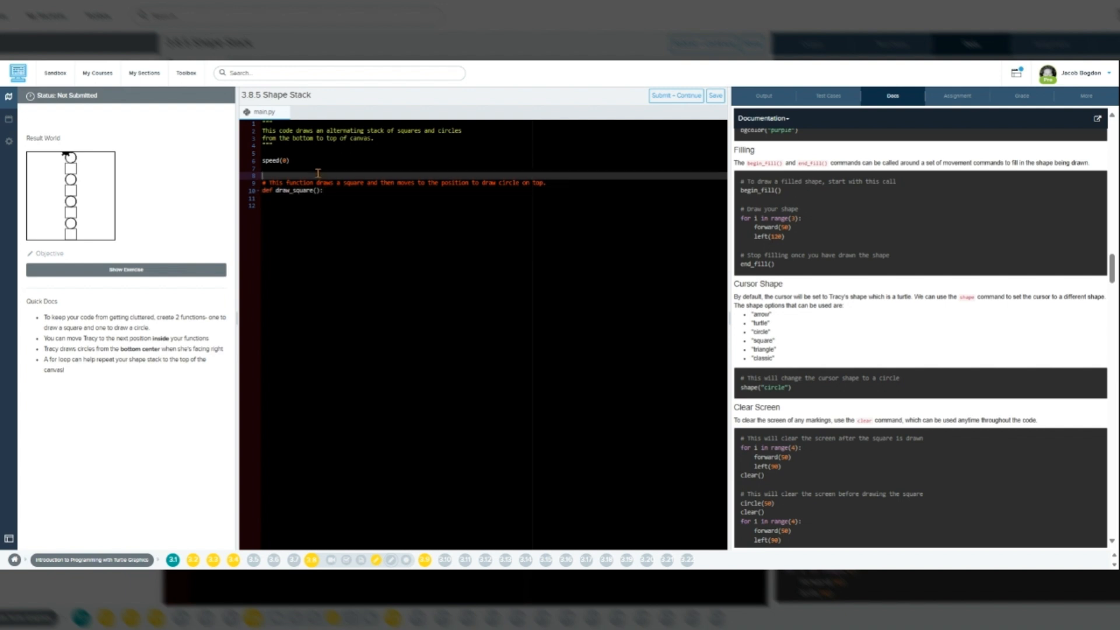
text(penup())
click(403, 182)
text(setposition(-25, -200))
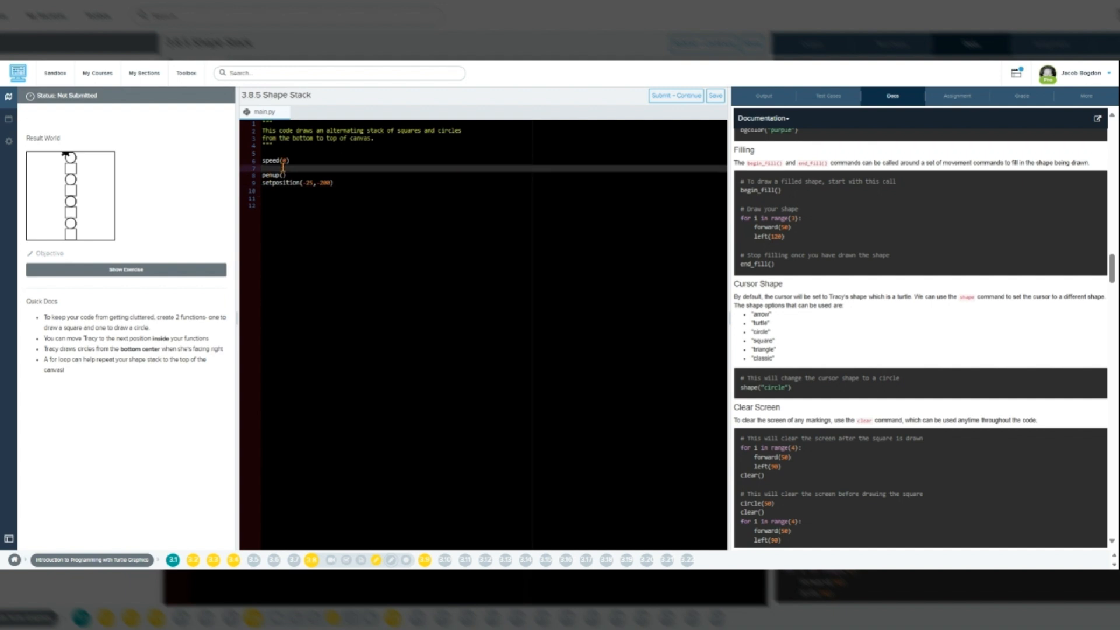
- Insert the draw_square comment above the starting-position code
key(Enter)
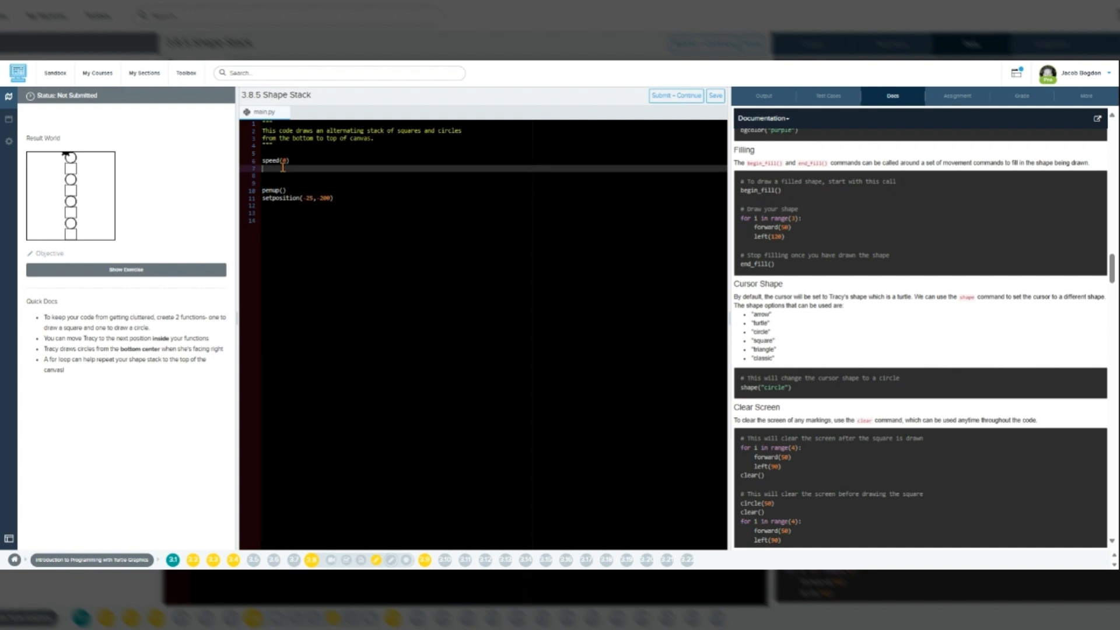
text(# This function draws a square and then moves to the position to draw circle on top.)
text(def draw_square():)
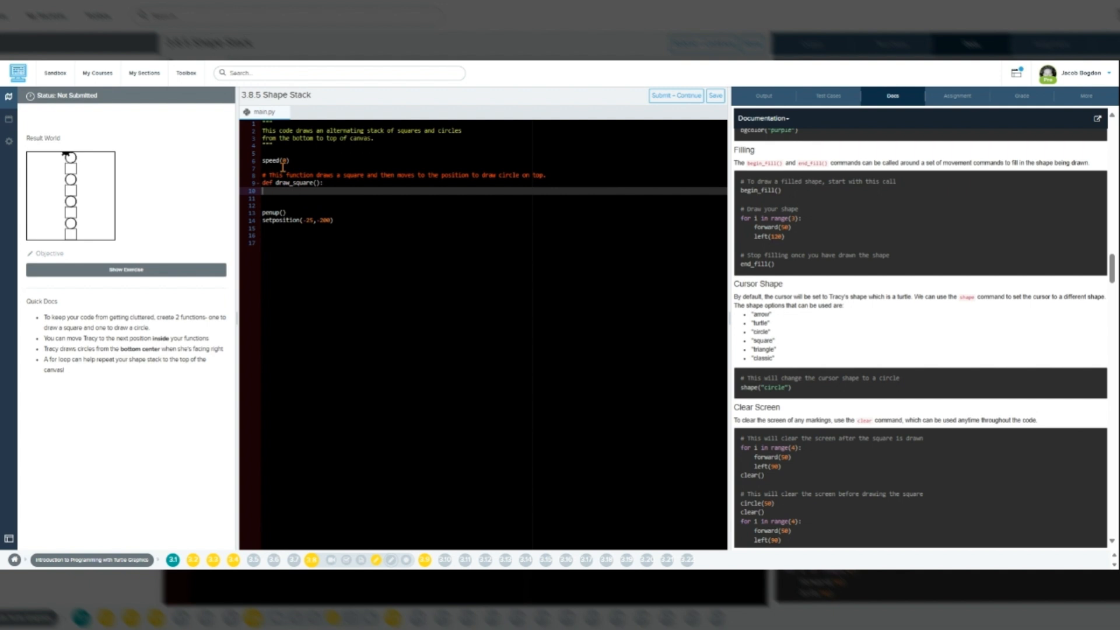
mouse_move(1043, 131)
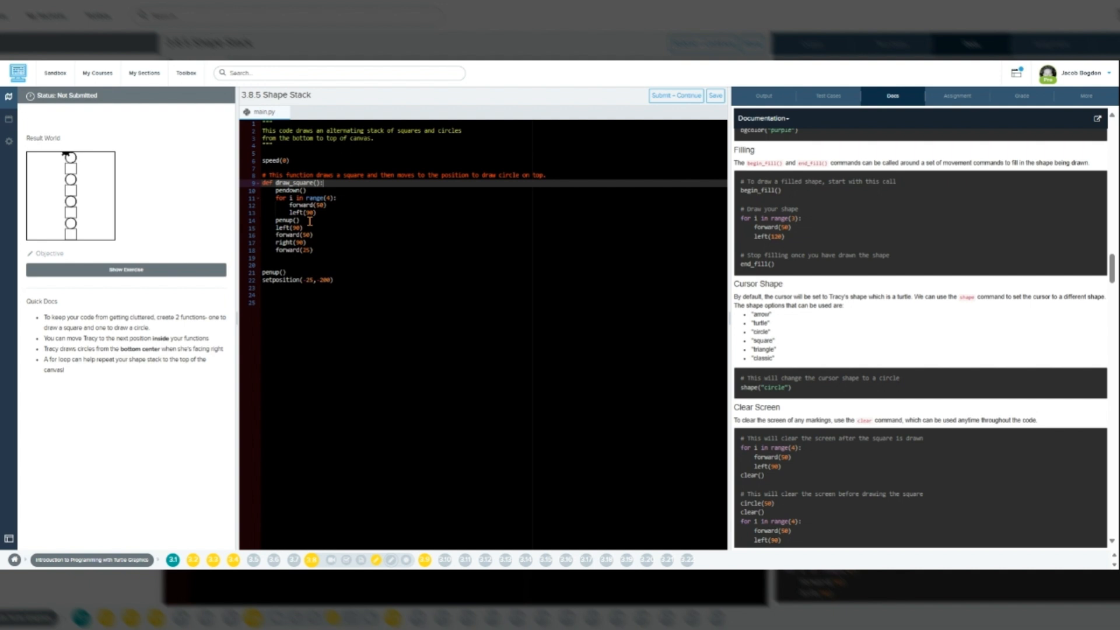
mouse_move(351, 210)
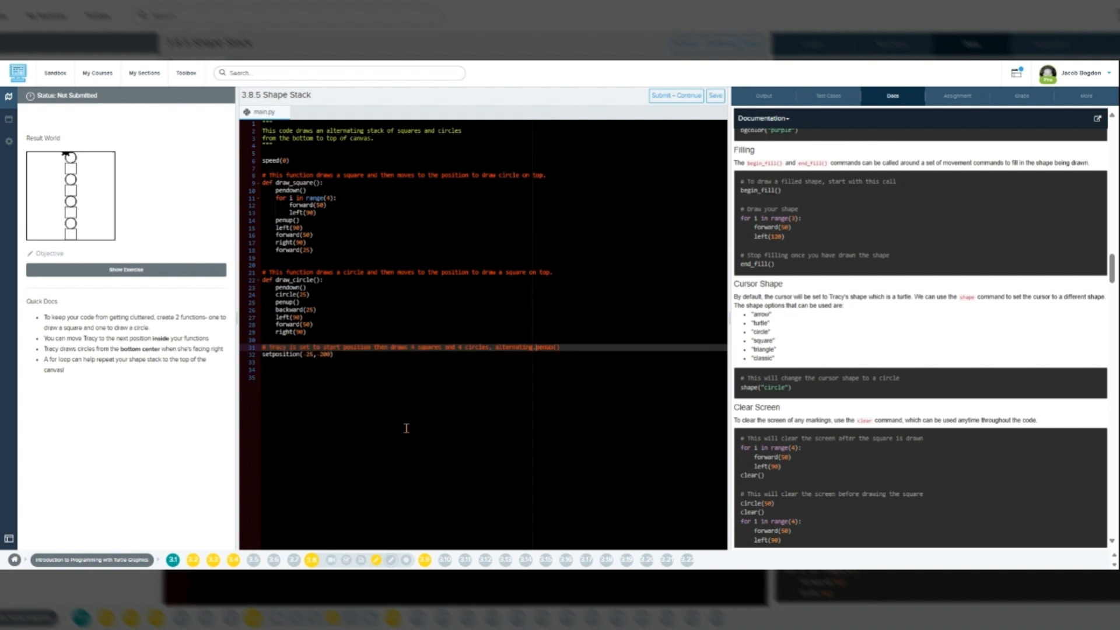
mouse_move(406, 424)
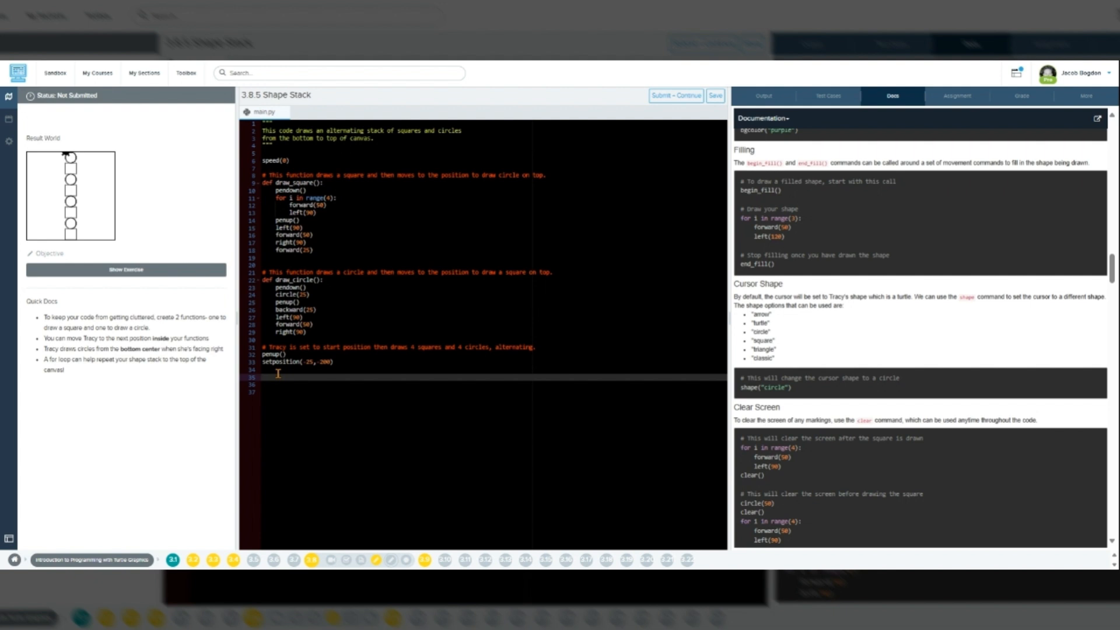
- Add a for i in range(4) loop calling draw_square() and draw_circle() after setposition
text(for i in range(4):)
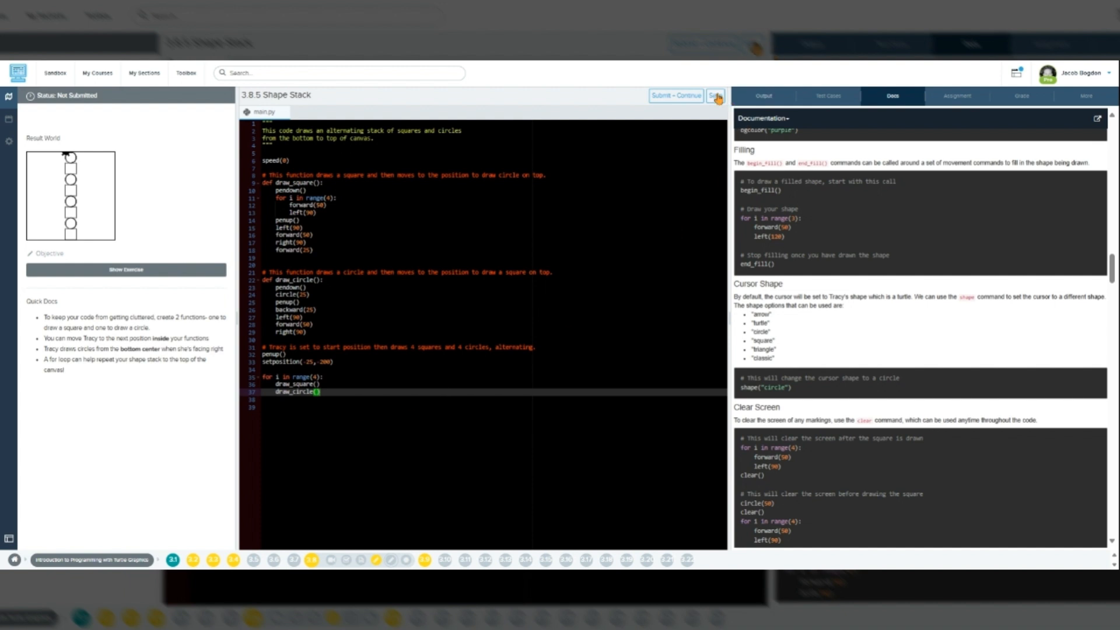
- Save, pass all 3 test cases, and submit Shape Stack to reach the Functions Badge page
click(763, 95)
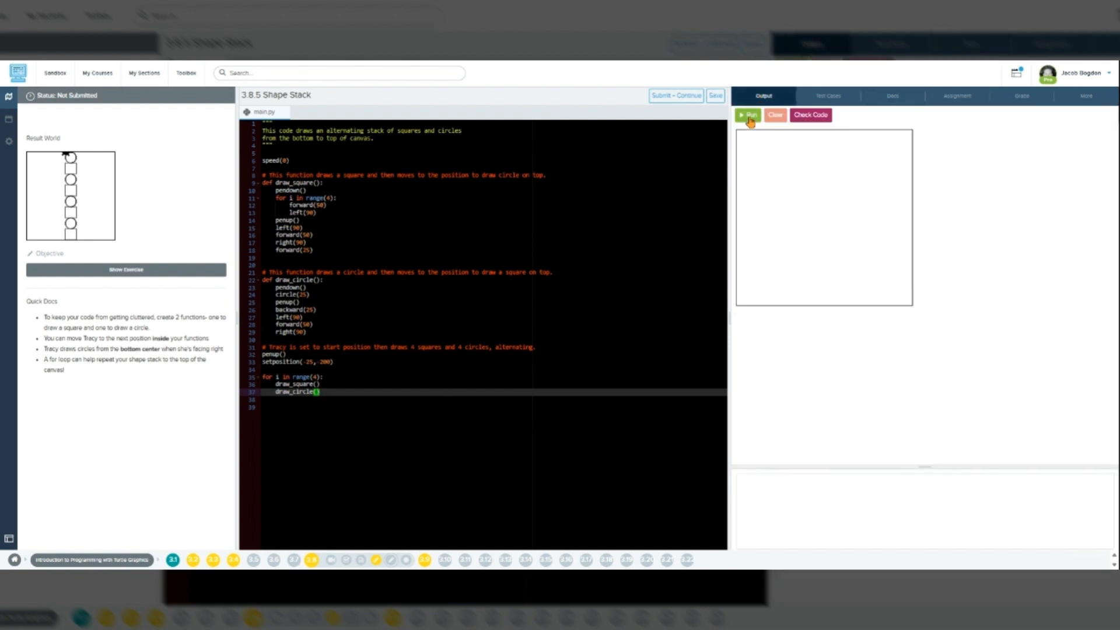
click(748, 114)
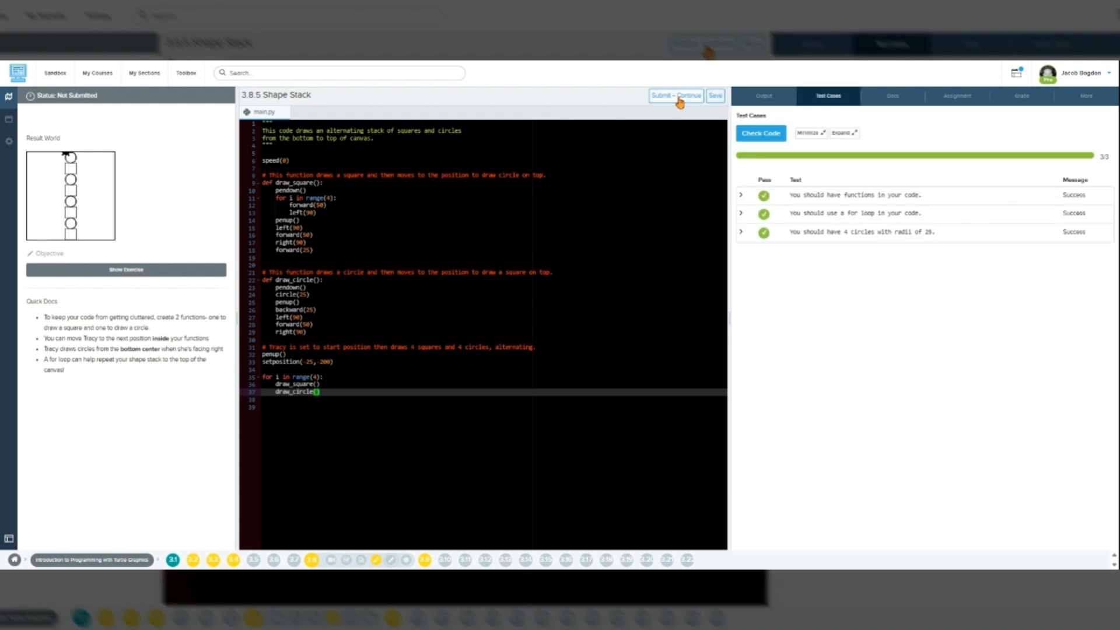
click(676, 95)
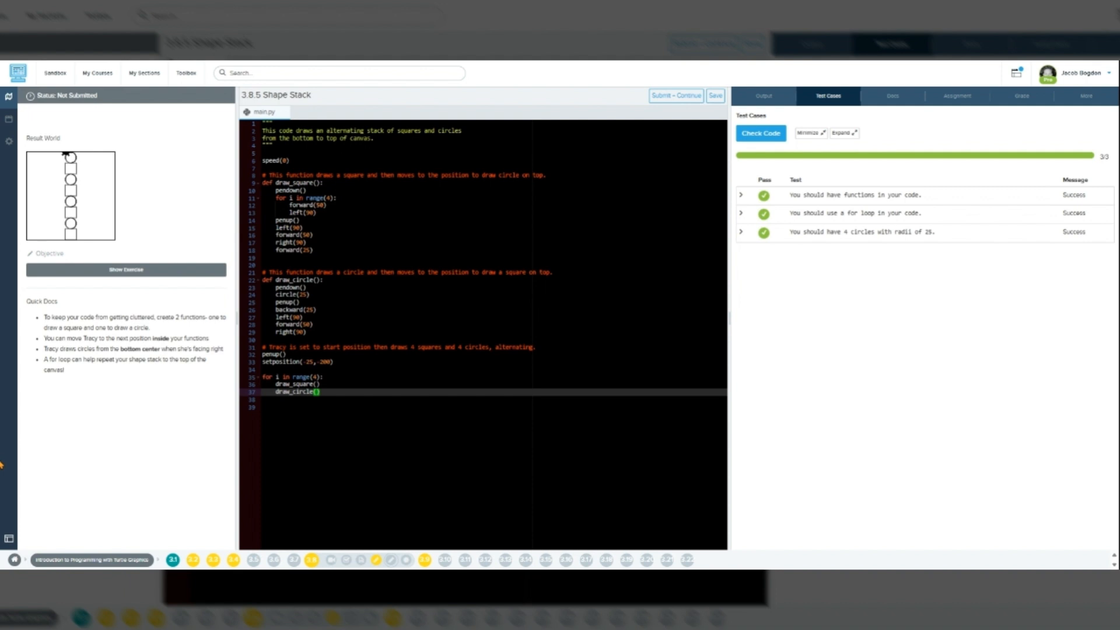
click(677, 96)
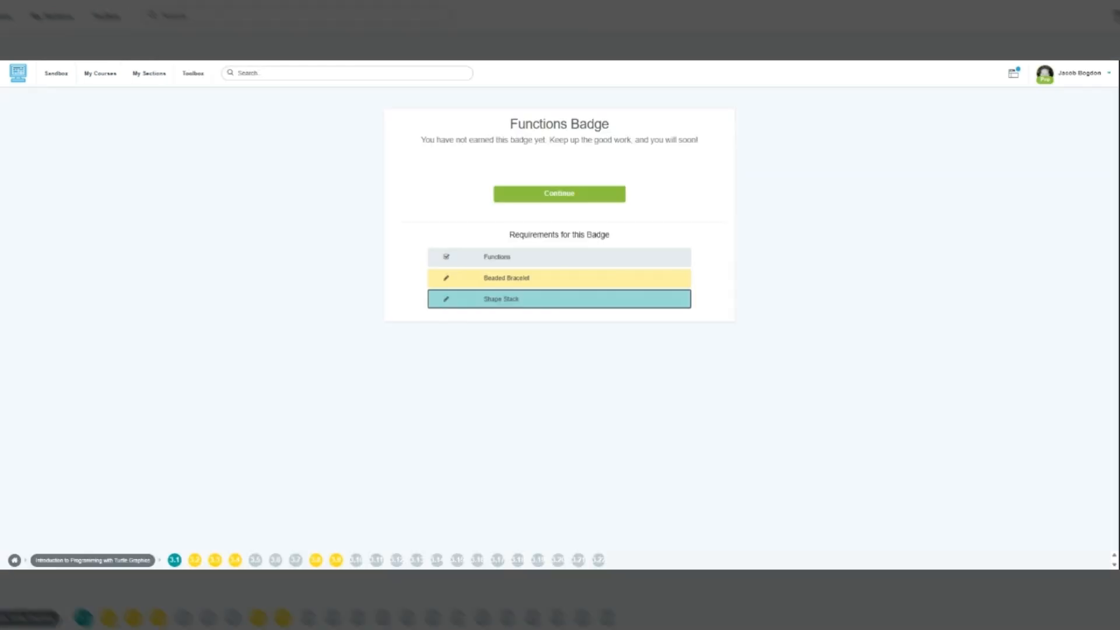